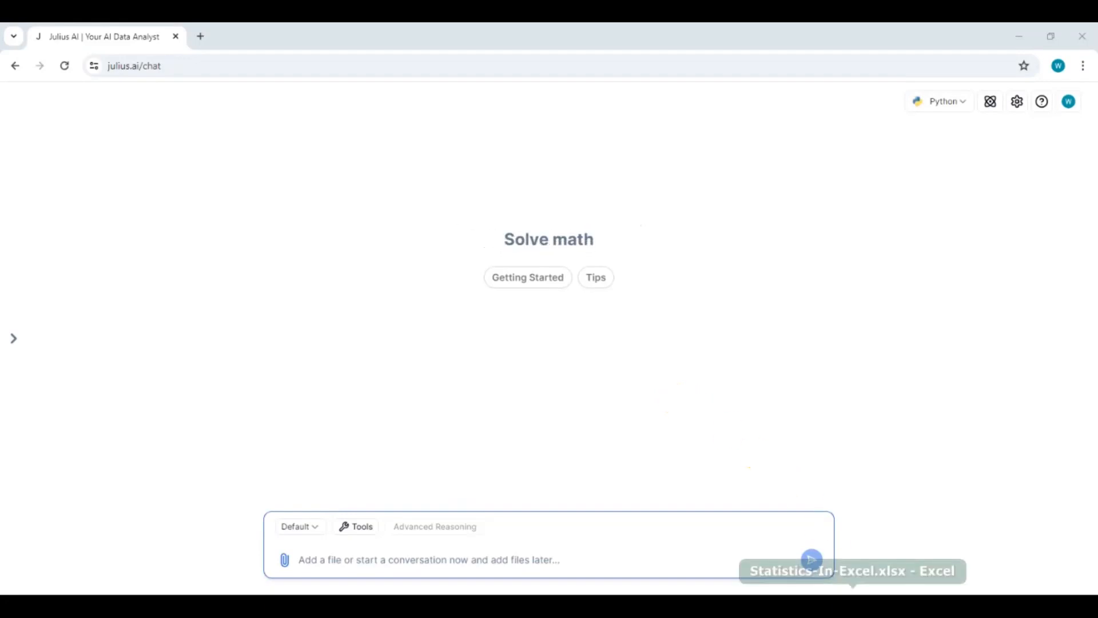
Step: Review the analysis sheet of the open statistics workbook before starting
click(851, 570)
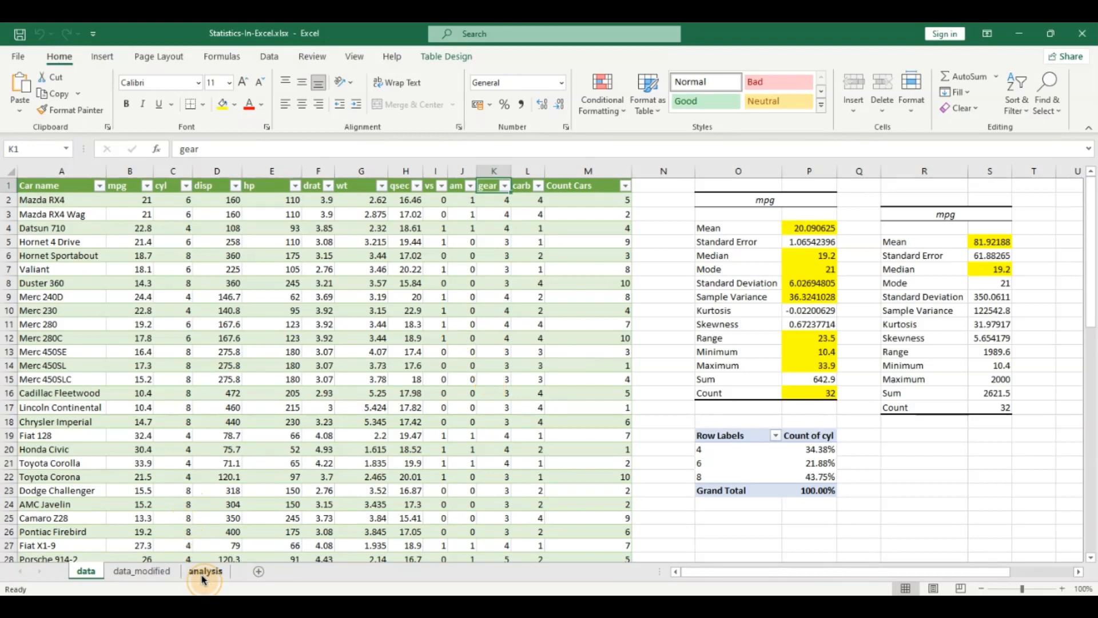
click(205, 571)
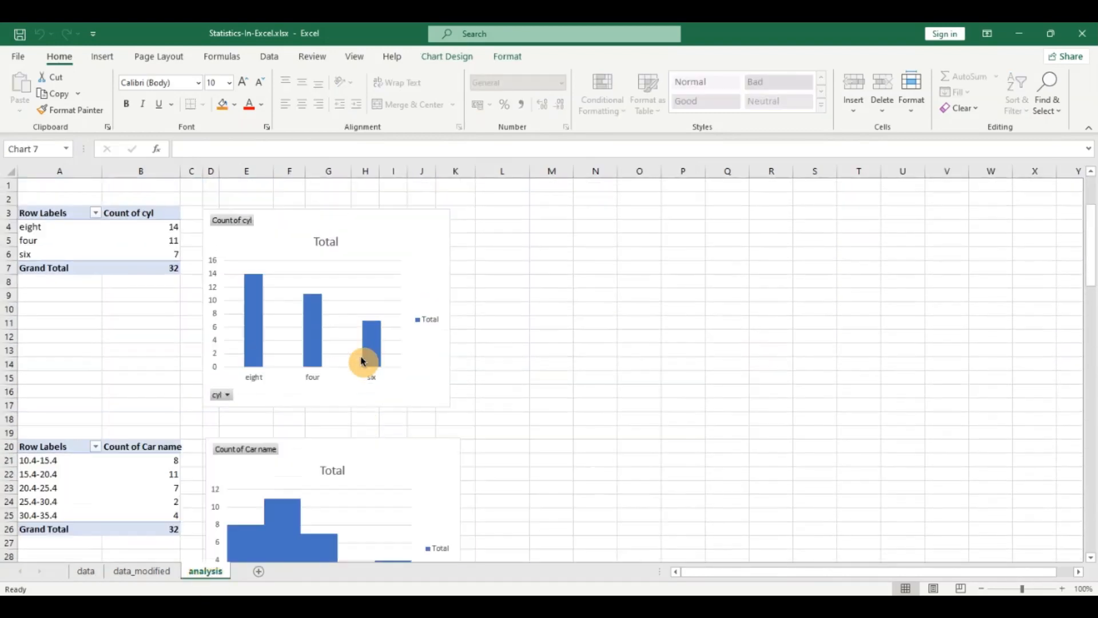
scroll(down, 3)
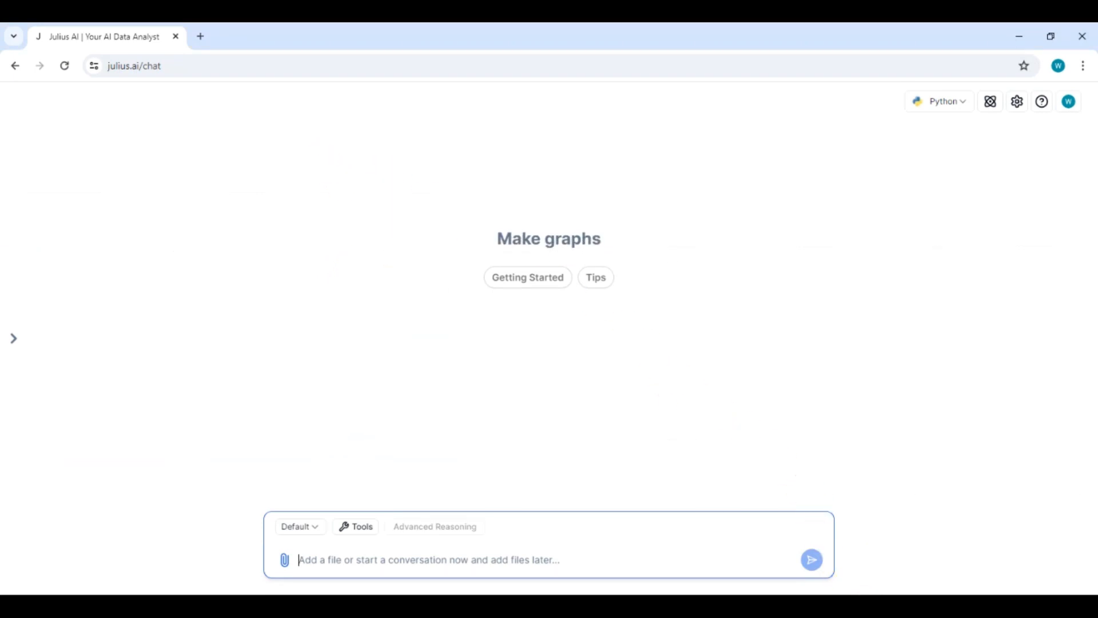
click(285, 559)
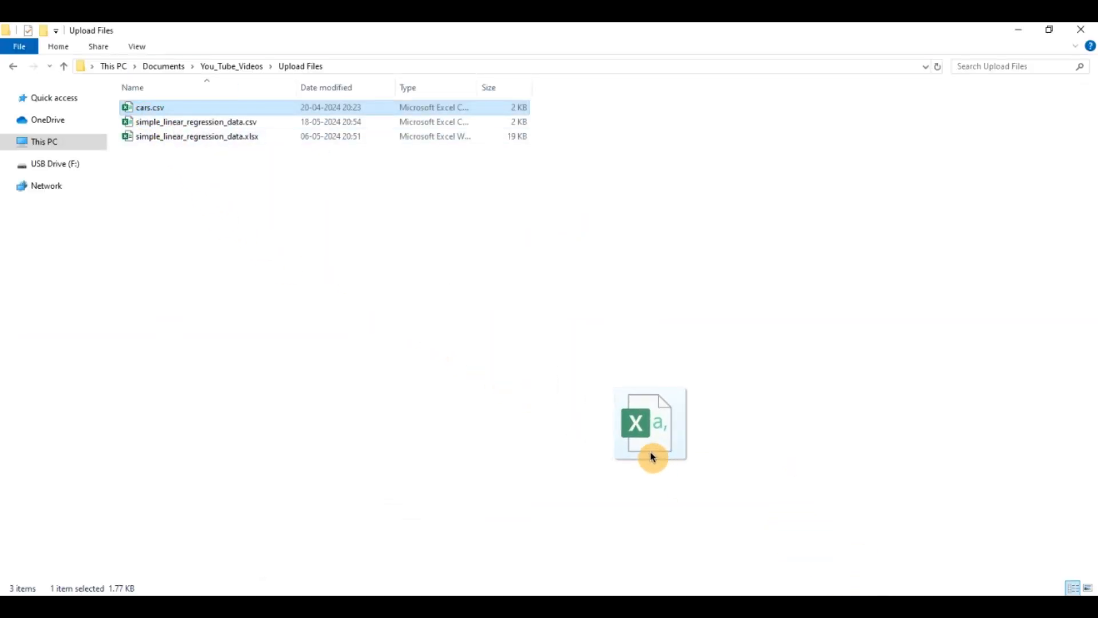
Step: Upload cars.csv to the chat by drag-and-drop and view suggested questions for the mpg column
drag(650, 423, 415, 558)
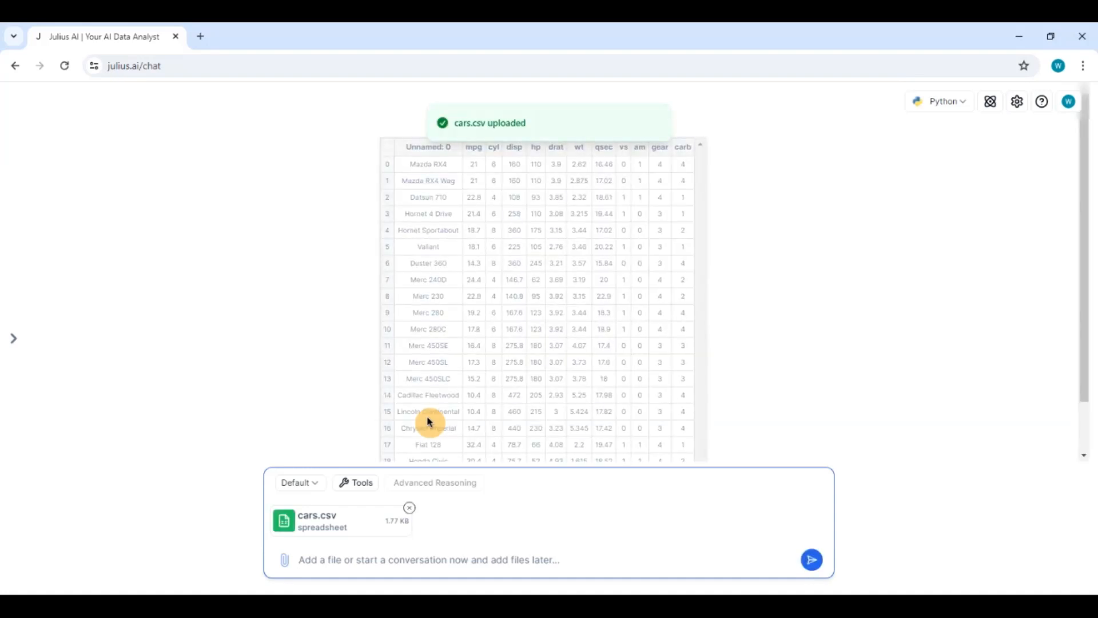
mouse_move(363, 251)
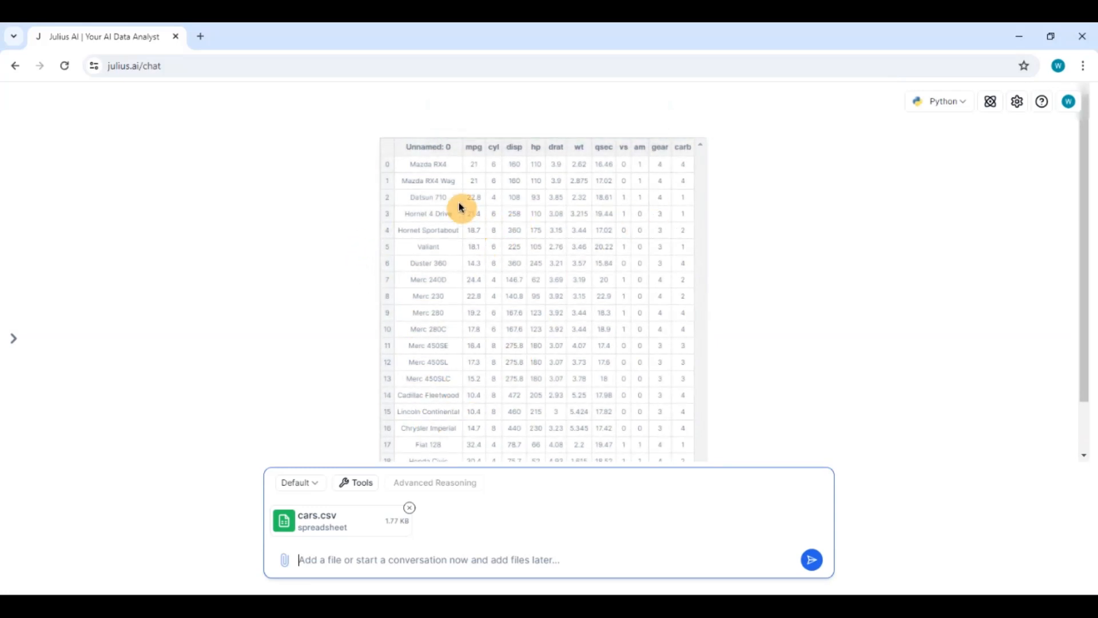
click(474, 146)
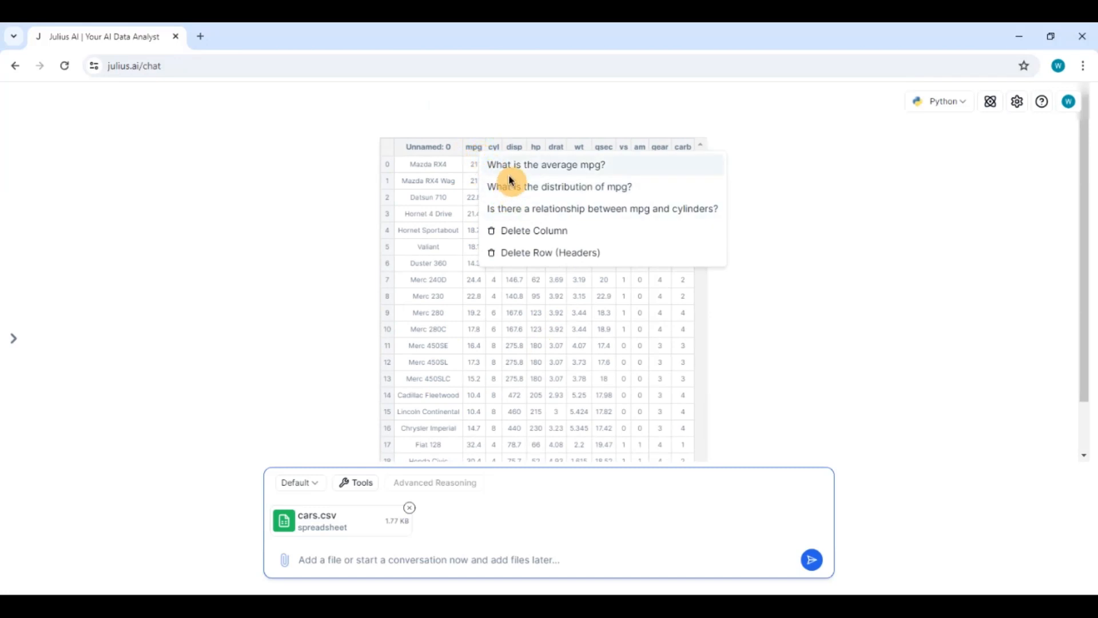
mouse_move(546, 191)
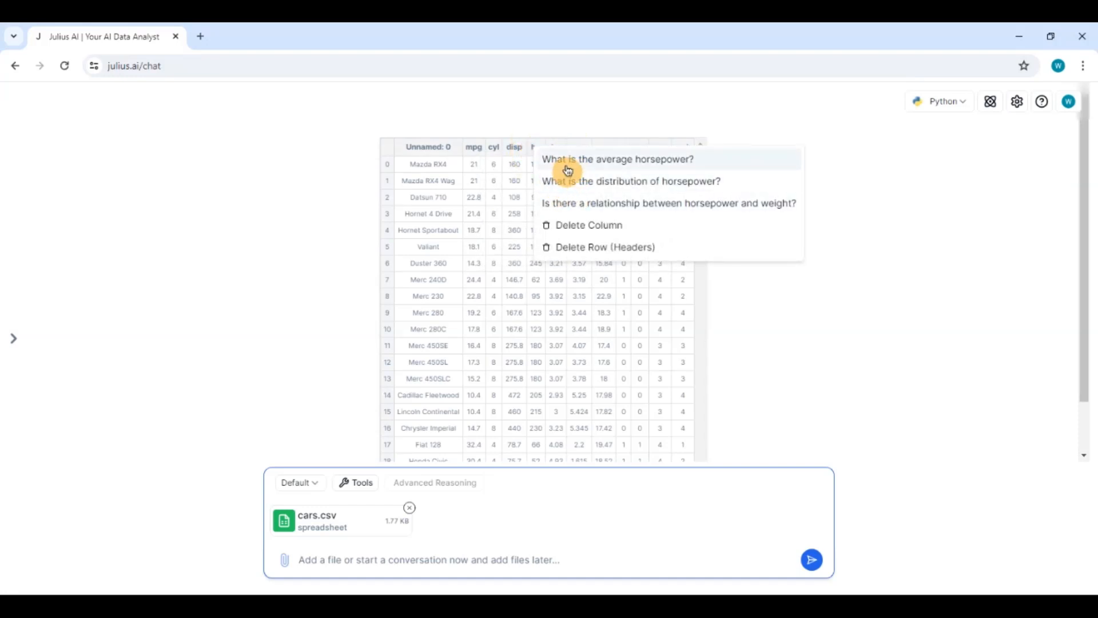
mouse_move(865, 154)
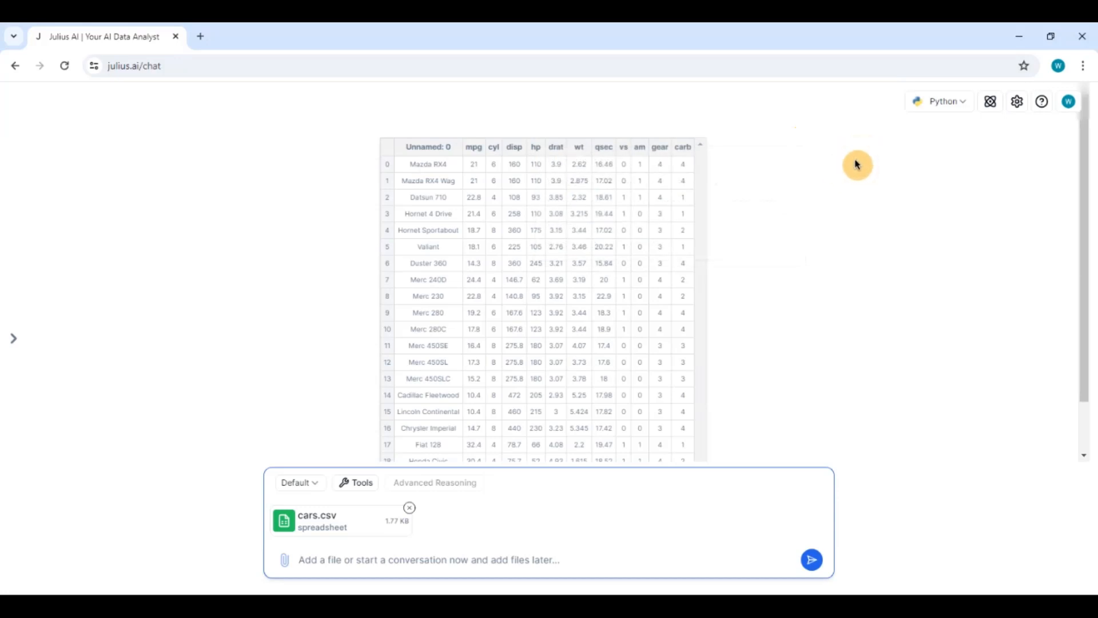
mouse_move(789, 193)
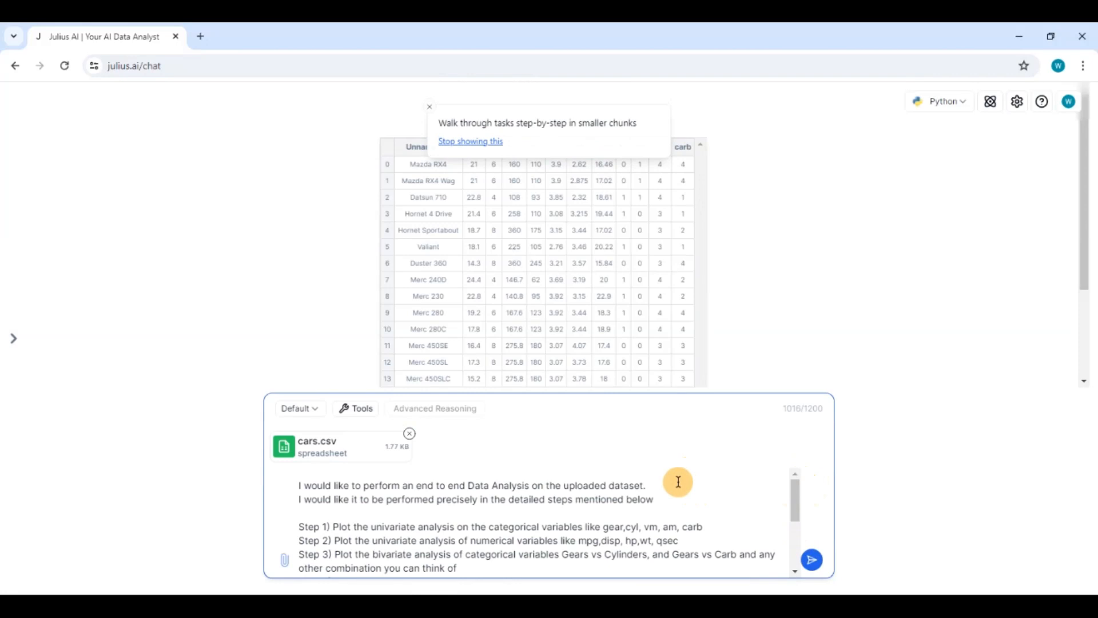
Step: Add 'Execute one step at ... plots of each step' to the seven-step analysis prompt and send it
click(429, 106)
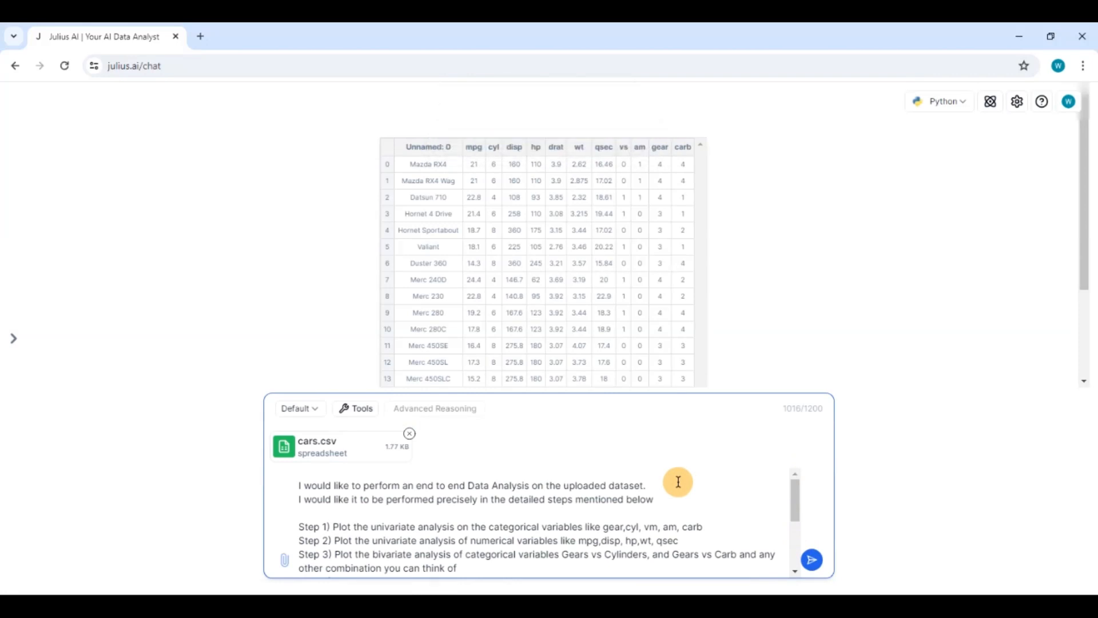
mouse_move(767, 500)
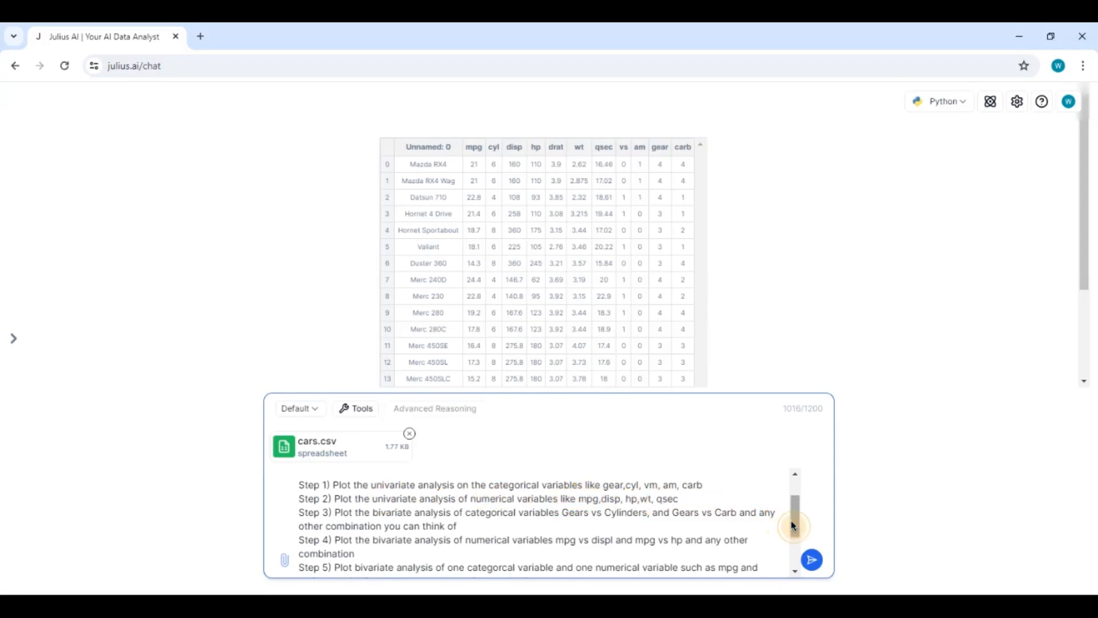
scroll(down, 3)
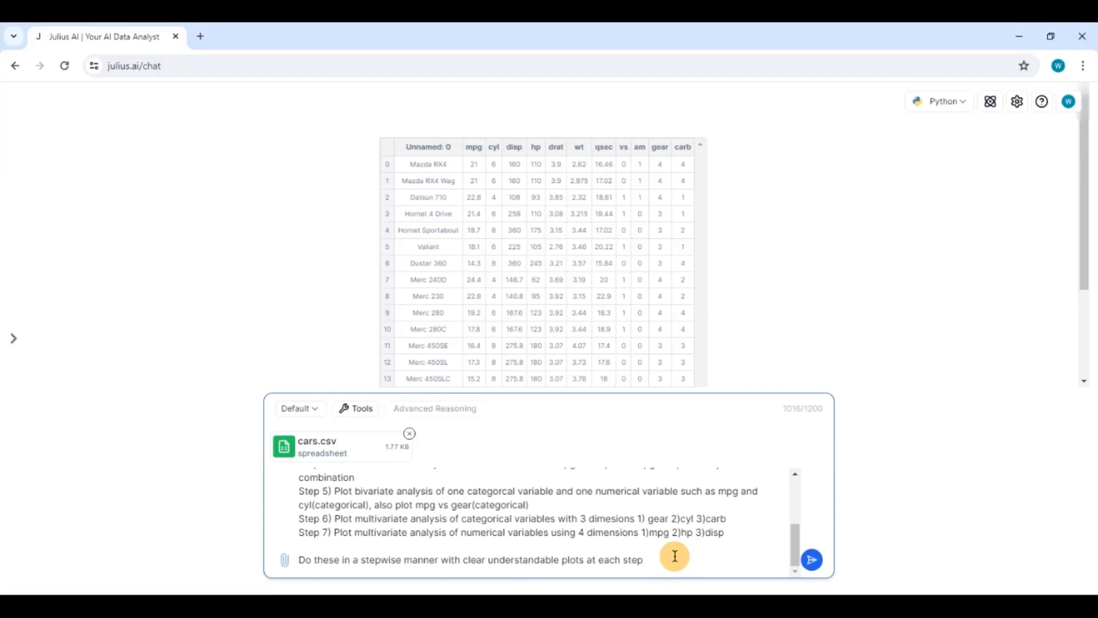
text(Execute)
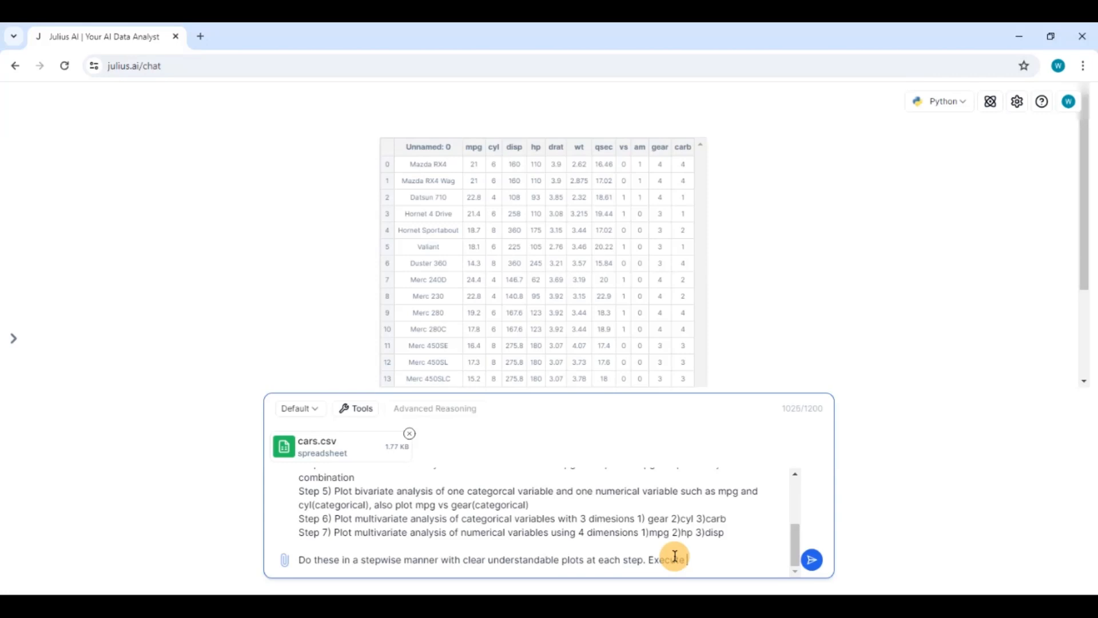
text(one step at a time with clear)
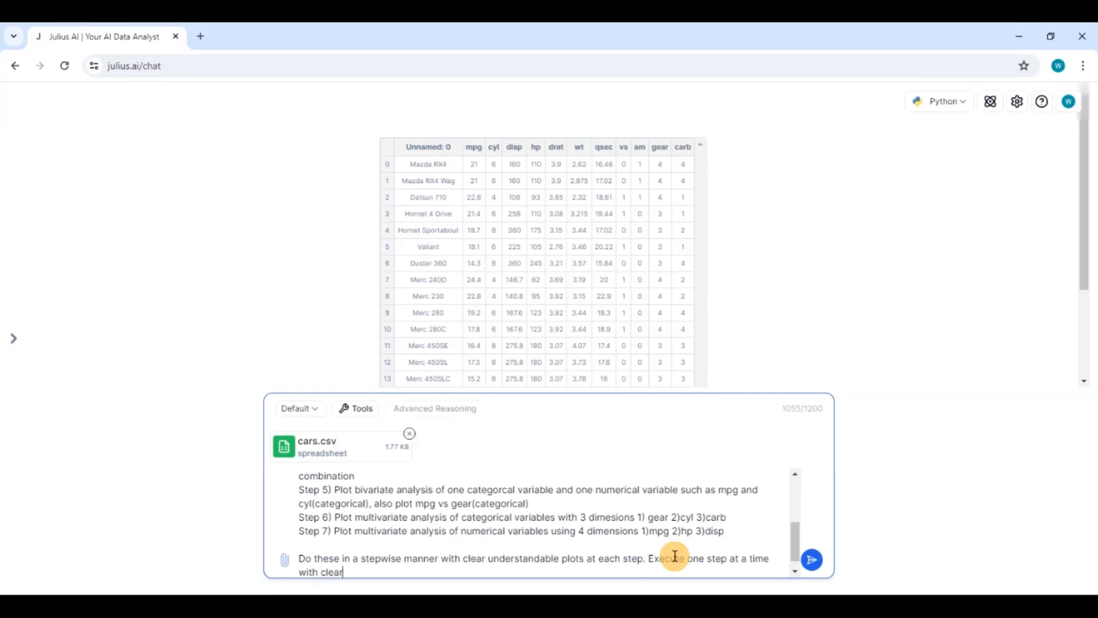
text(plots of each)
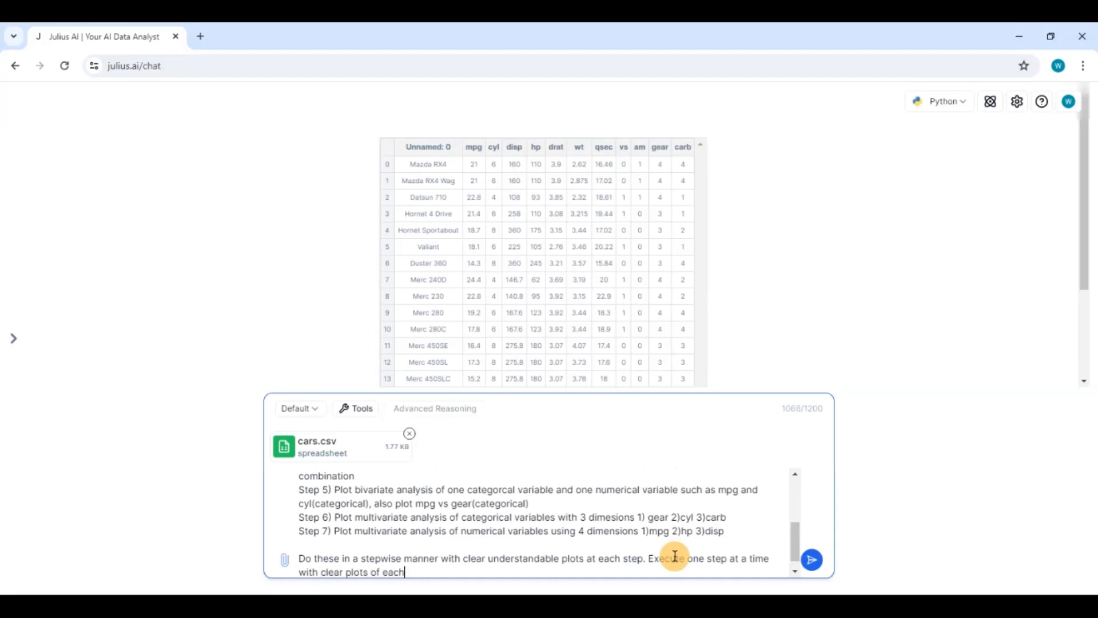
text(step)
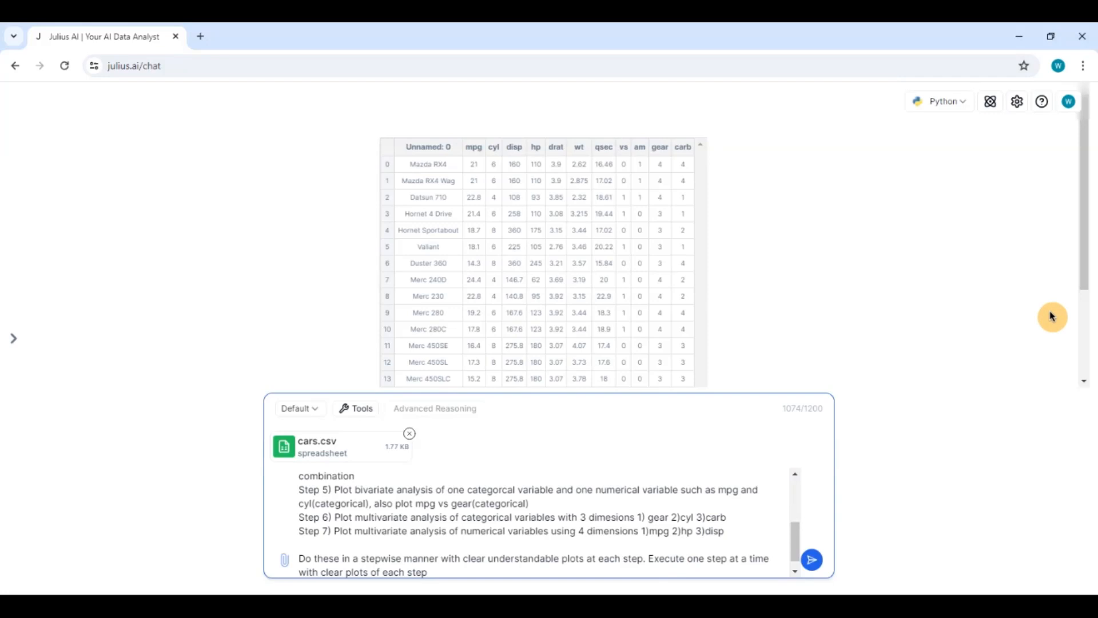
click(811, 559)
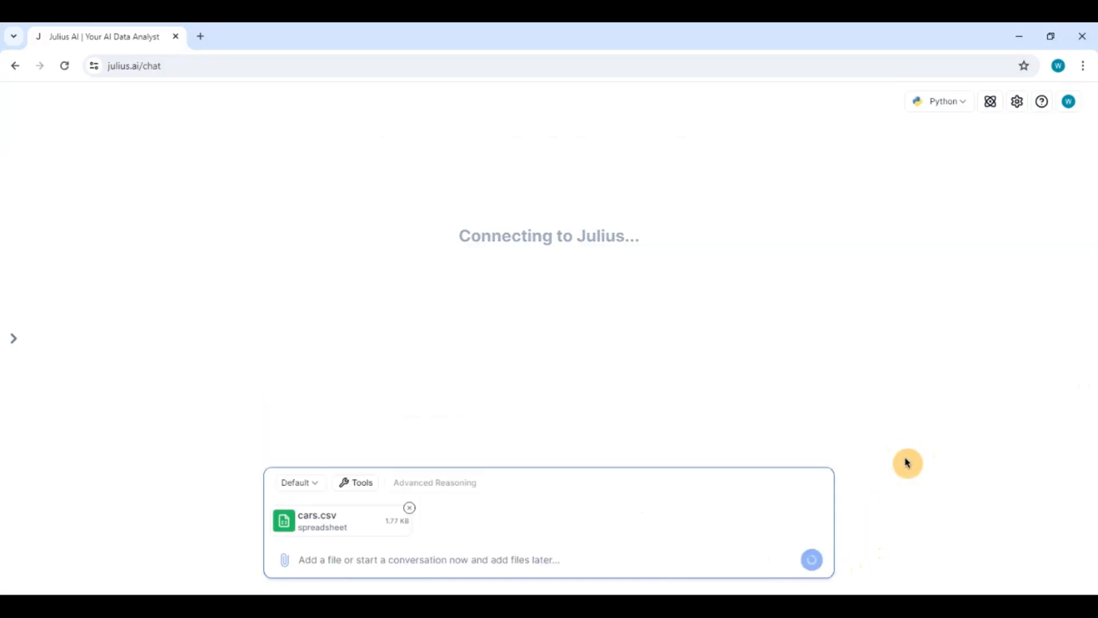
Step: Scroll through the generated Python code and the Gear, Cylinder and Transmission Distribution plots
click(429, 559)
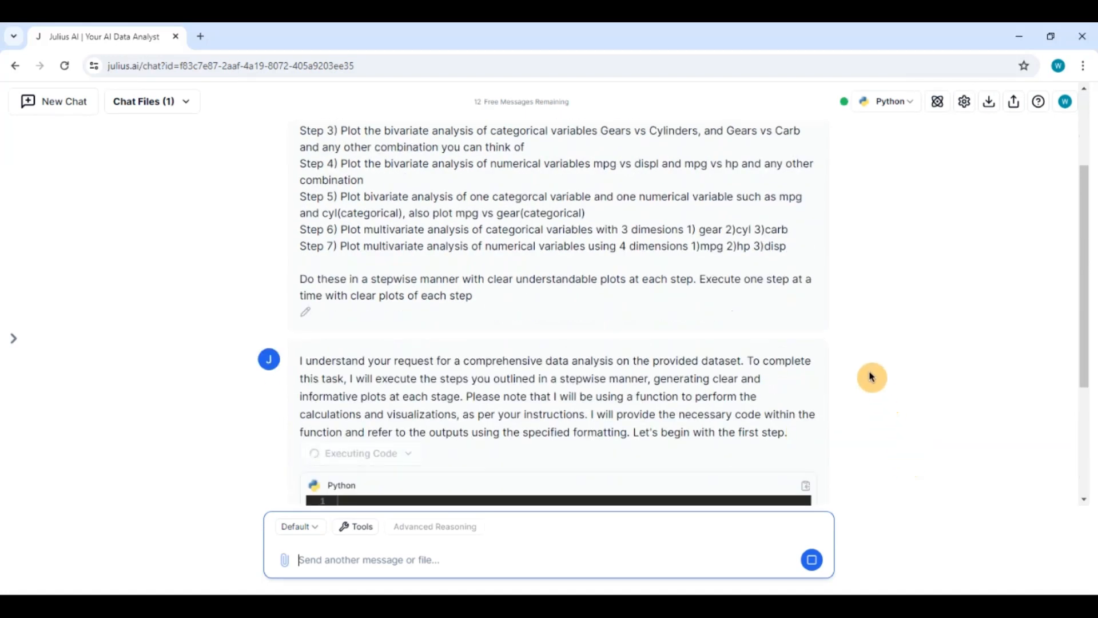
scroll(down, 3)
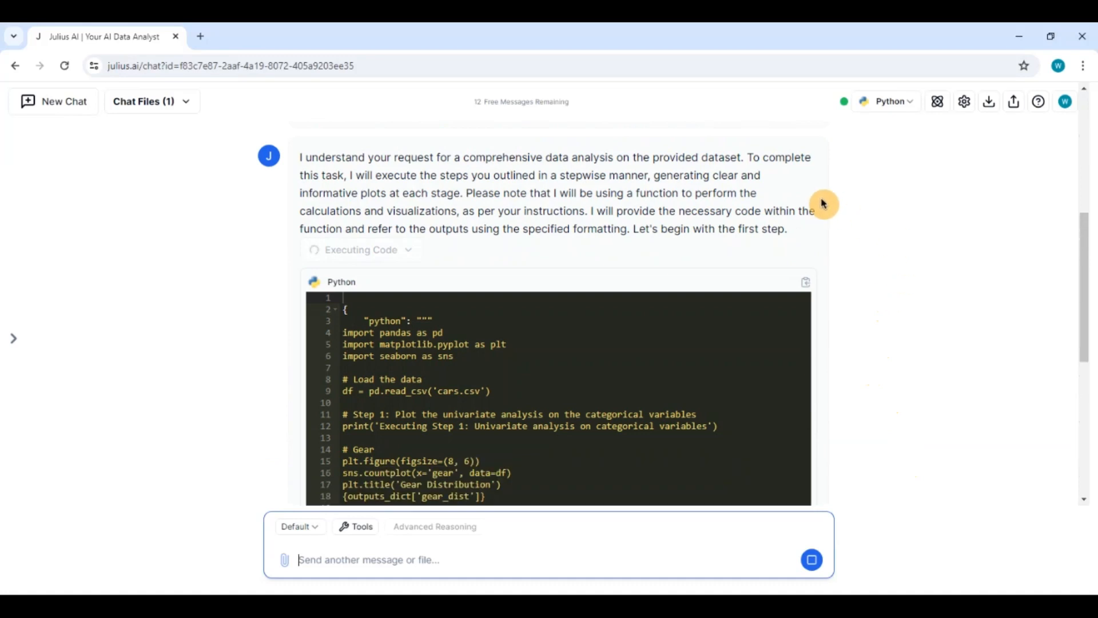
mouse_move(827, 223)
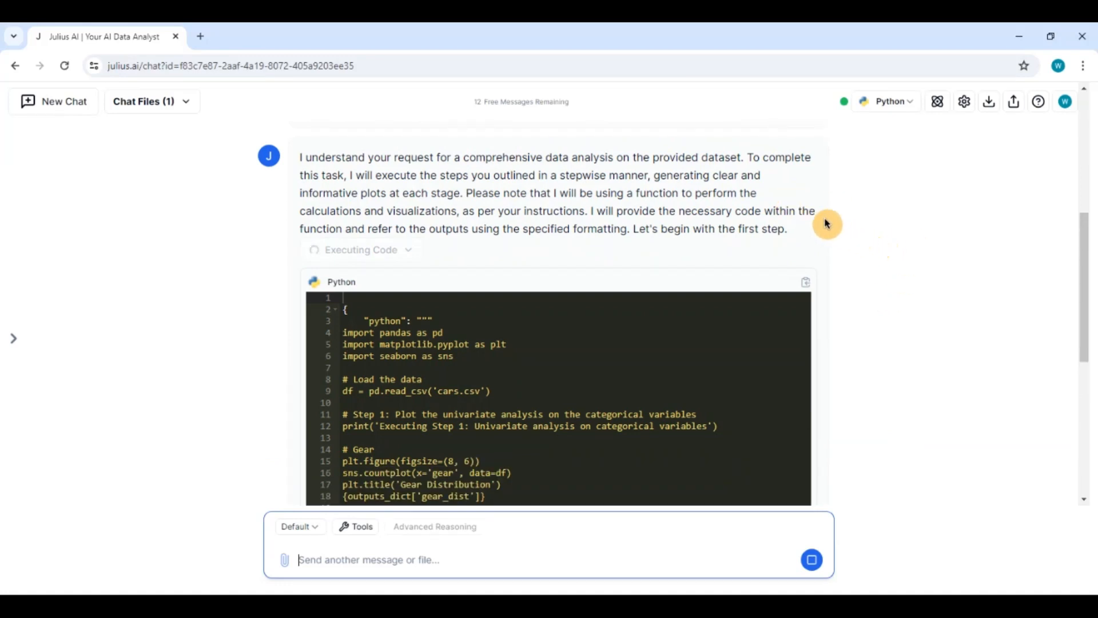
scroll(down, 3)
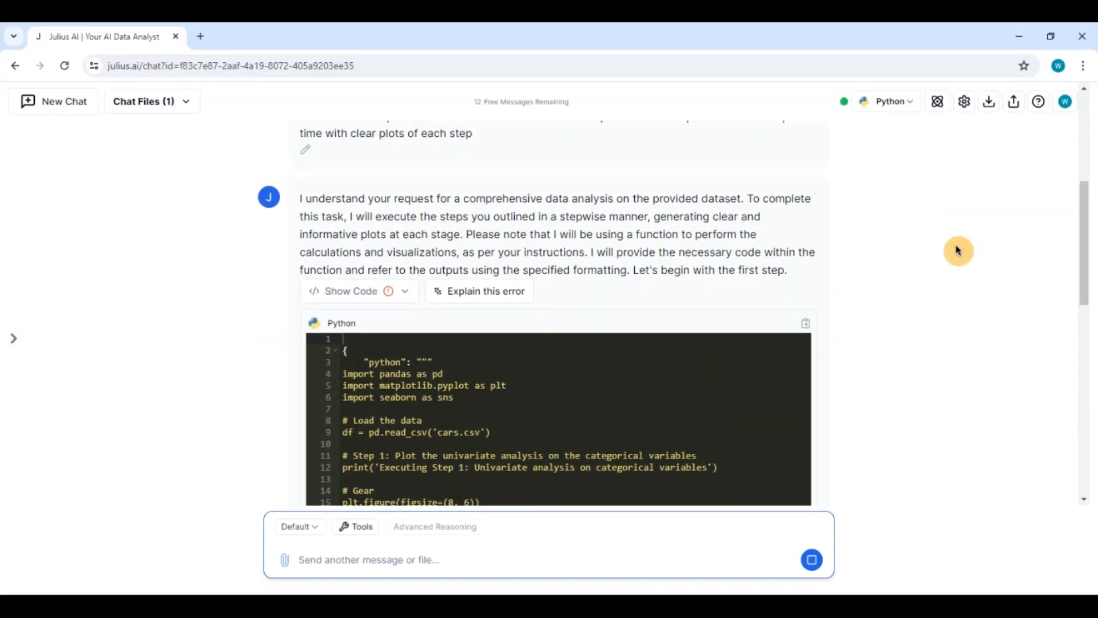
scroll(up, 3)
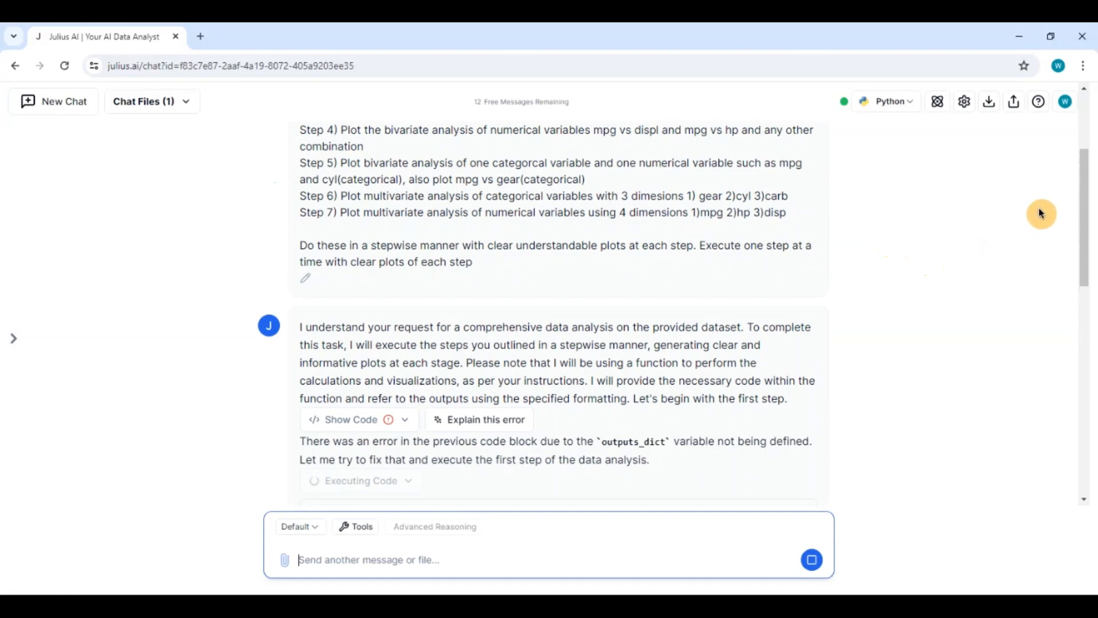
scroll(down, 3)
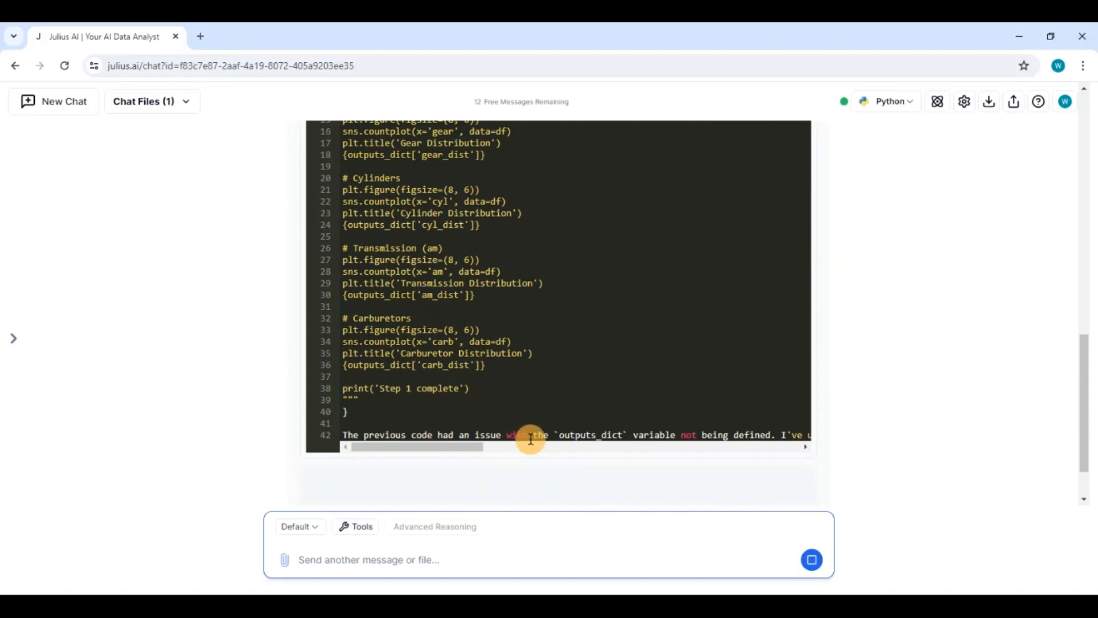
mouse_move(884, 310)
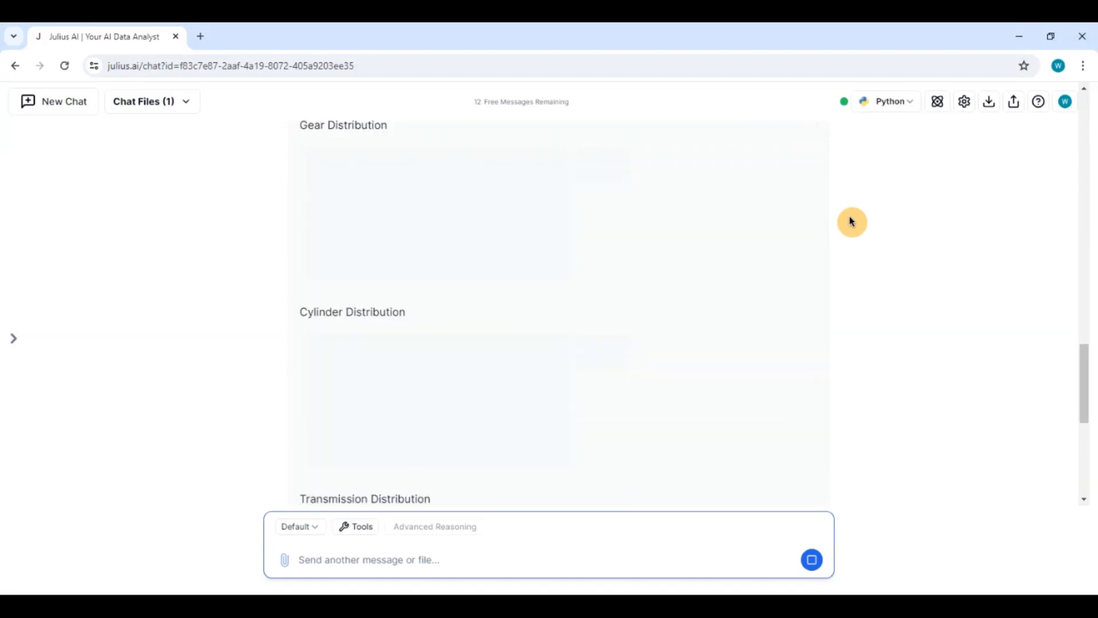
scroll(down, 3)
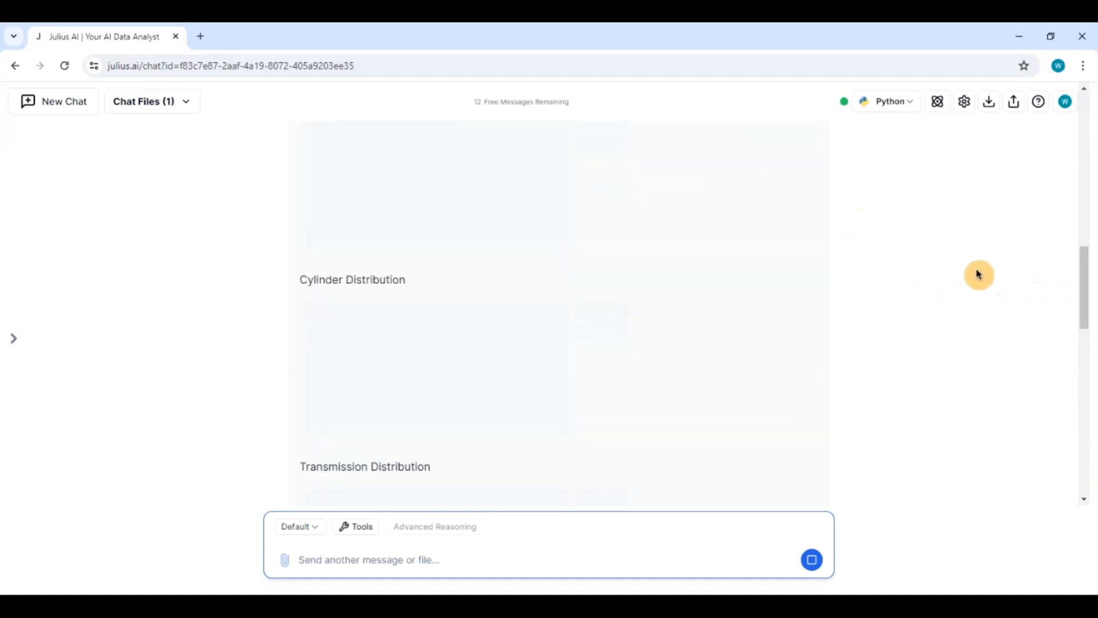
scroll(up, 3)
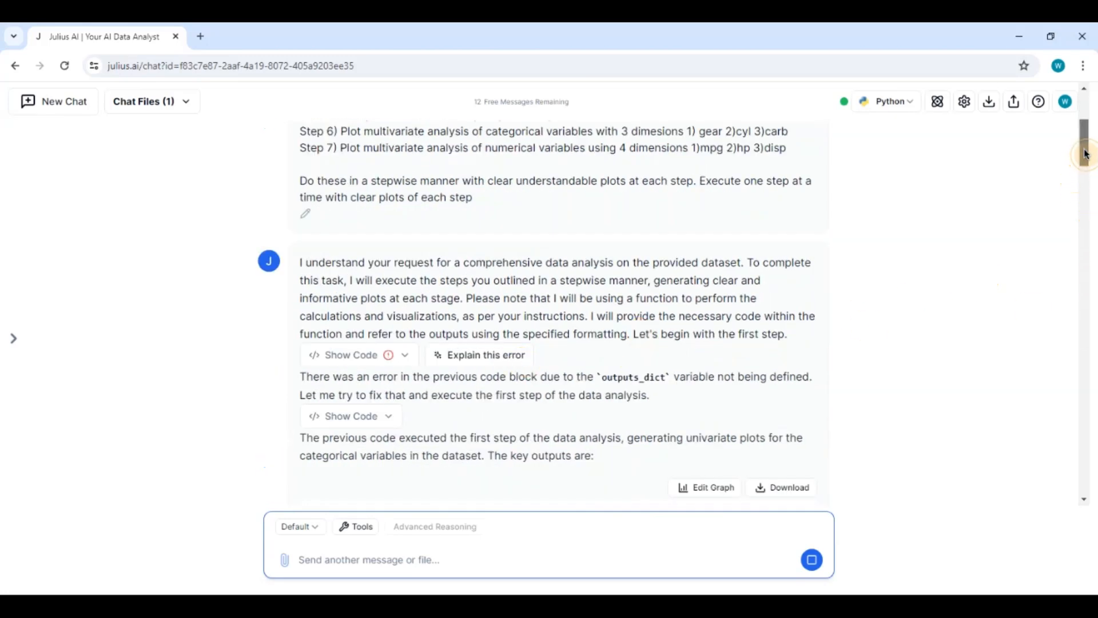
scroll(down, 3)
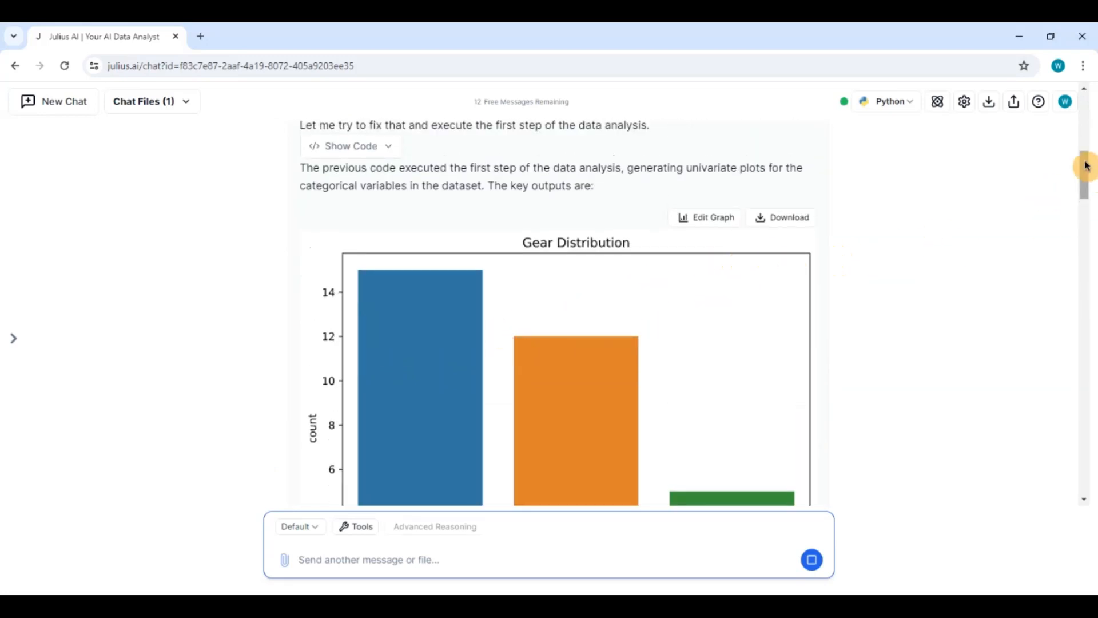
scroll(down, 3)
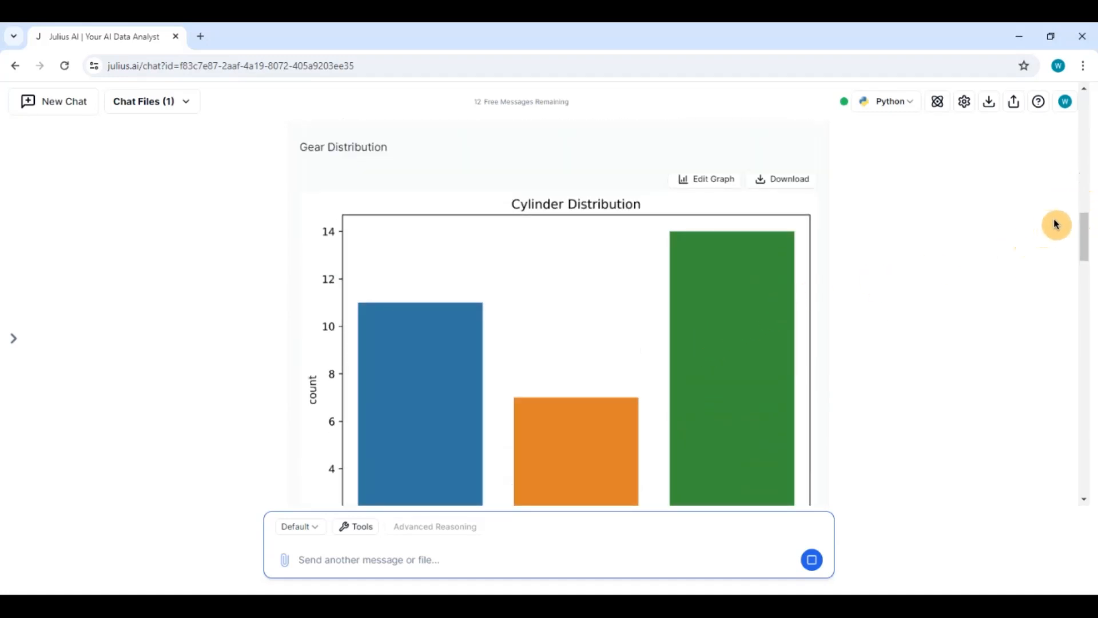
scroll(down, 3)
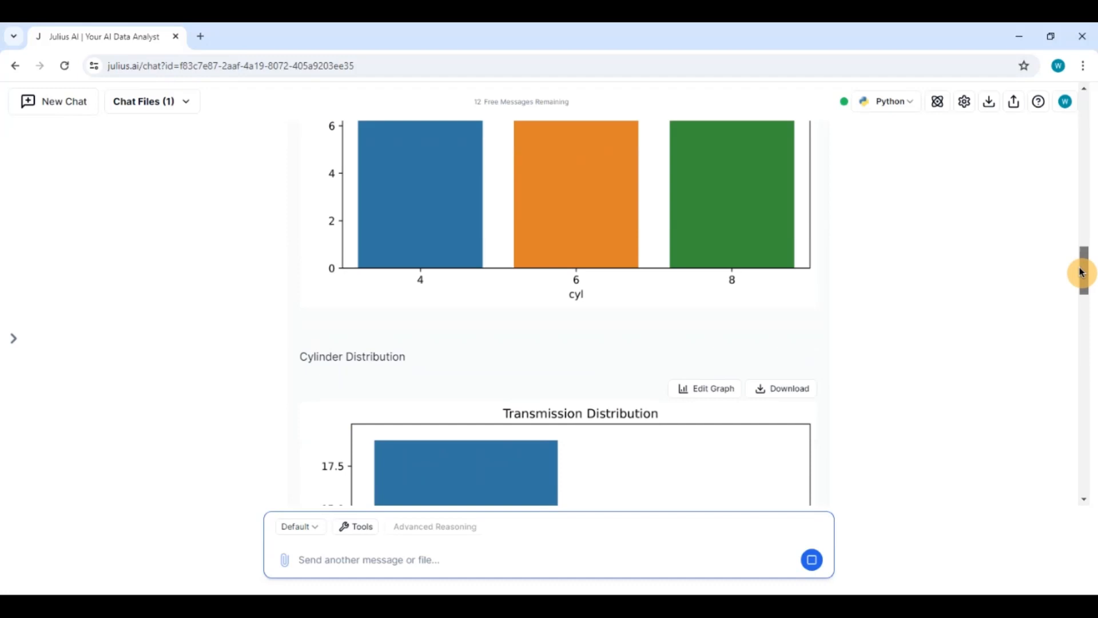
scroll(down, 3)
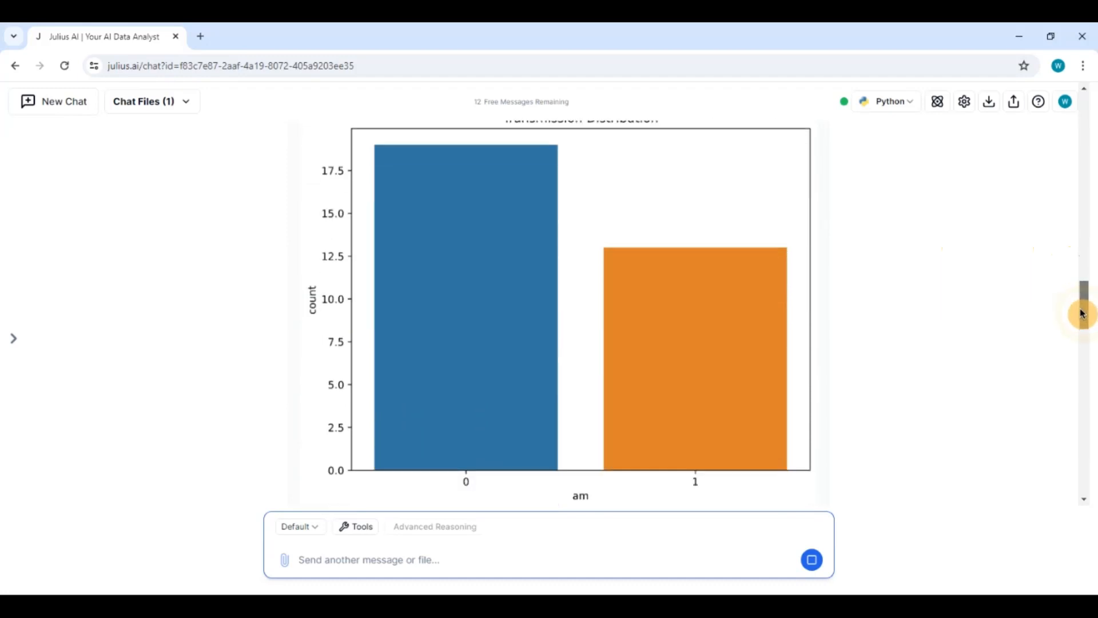
scroll(down, 3)
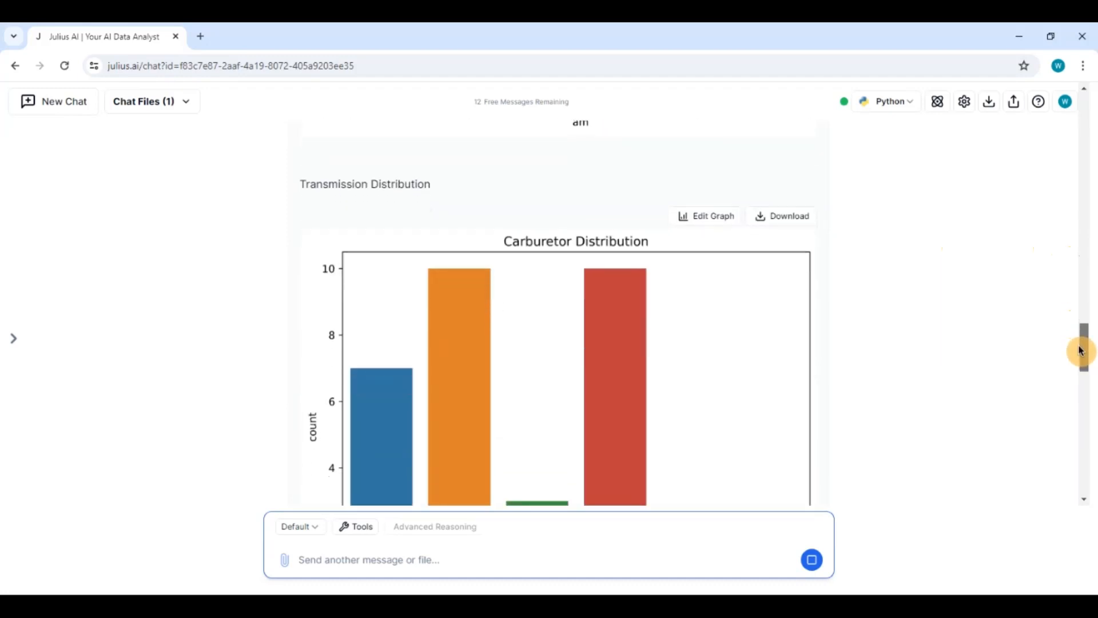
scroll(down, 3)
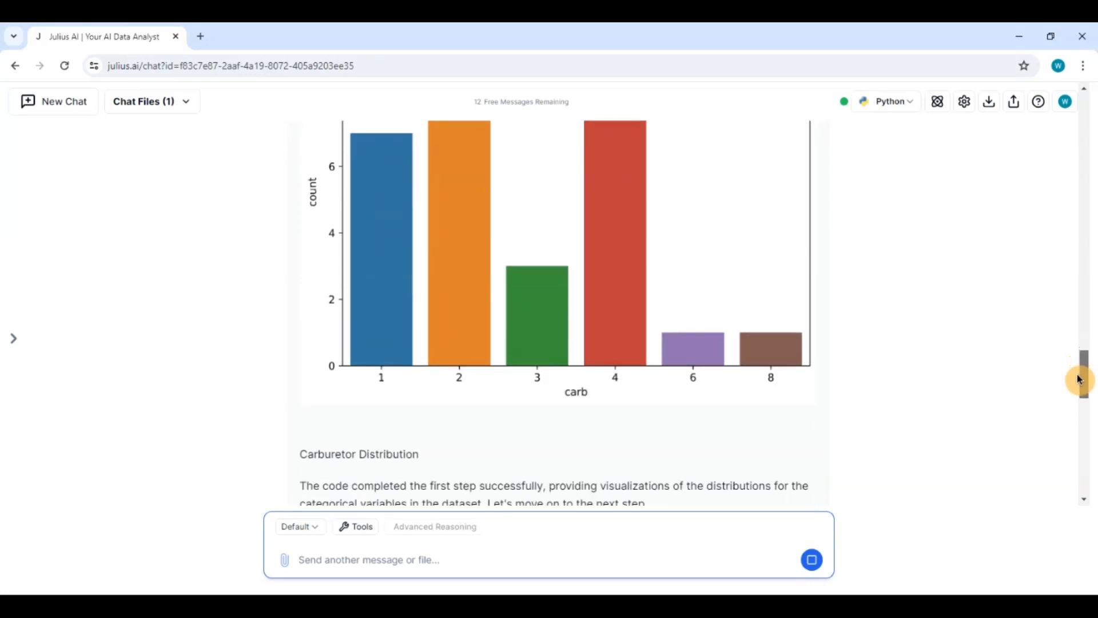
scroll(down, 3)
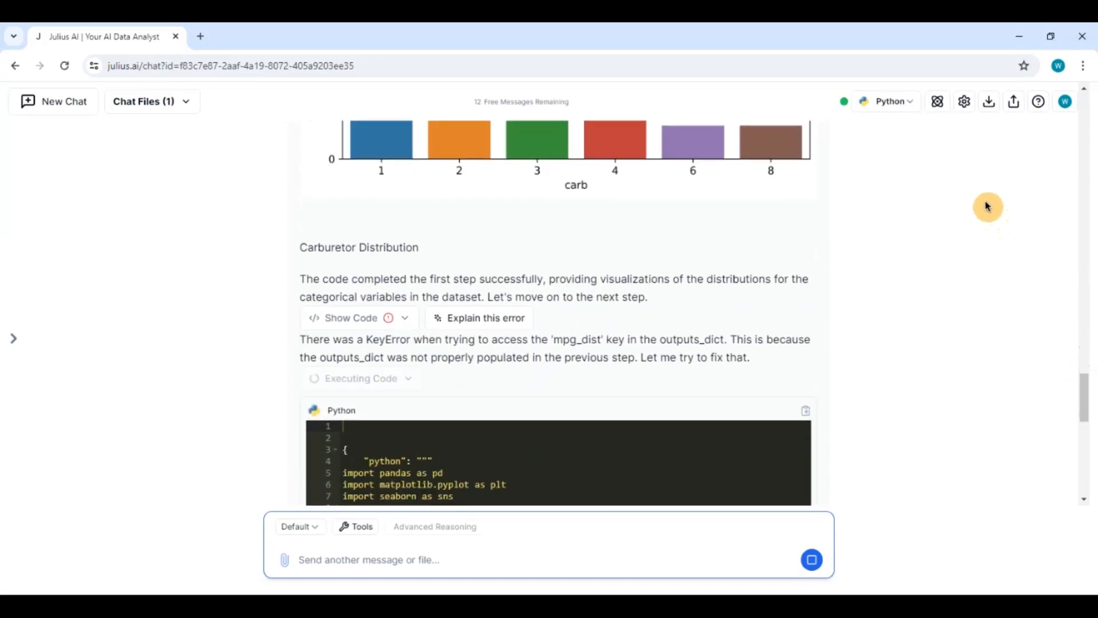
scroll(down, 3)
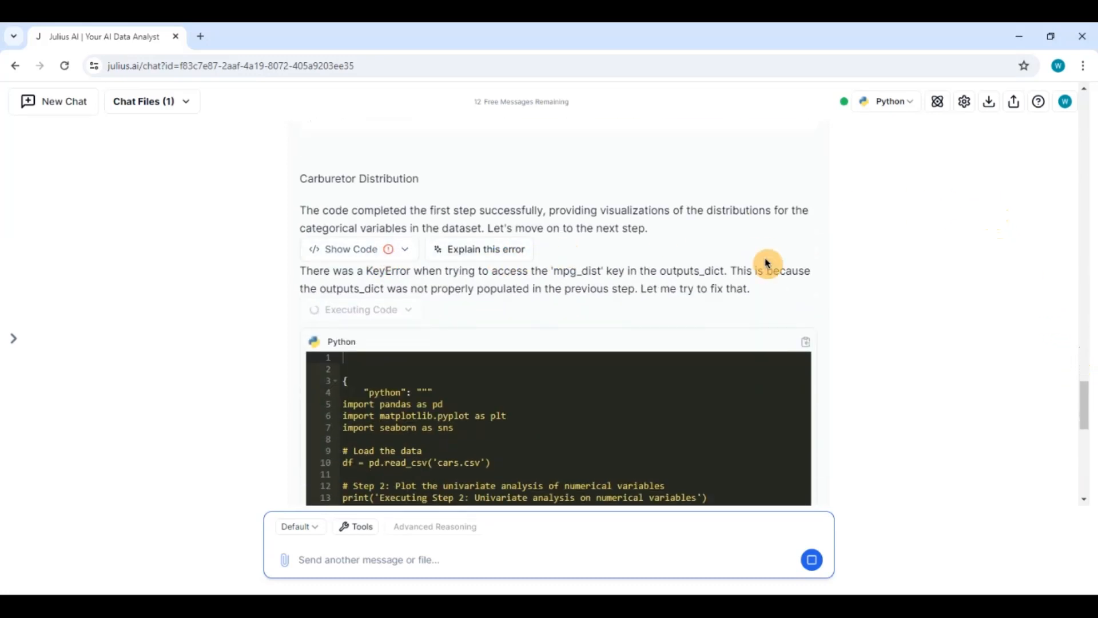
mouse_move(1072, 397)
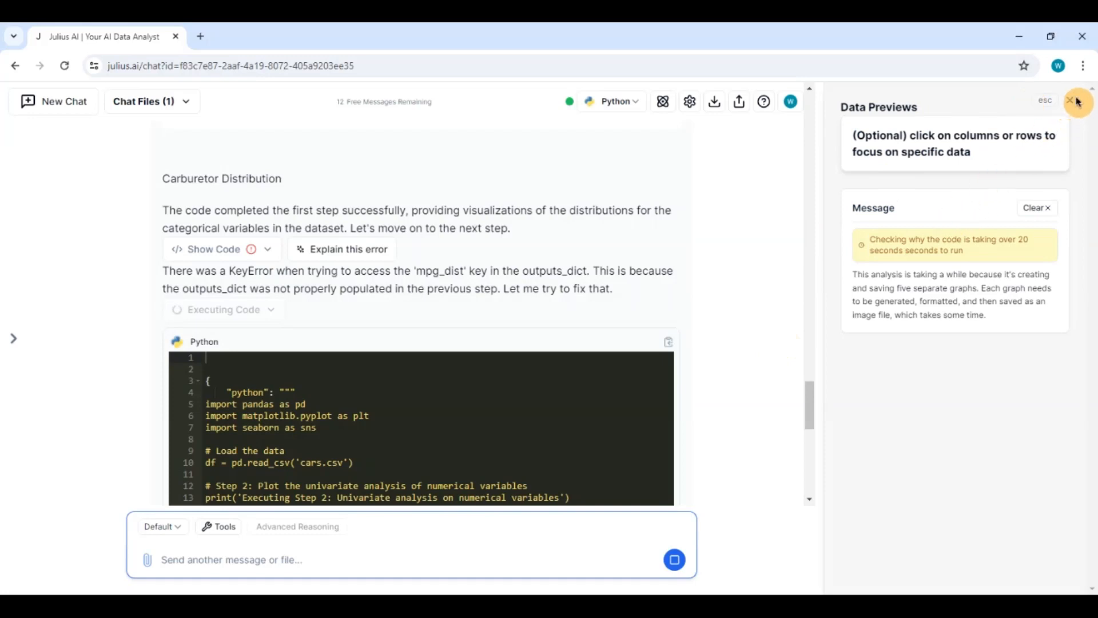
click(1078, 102)
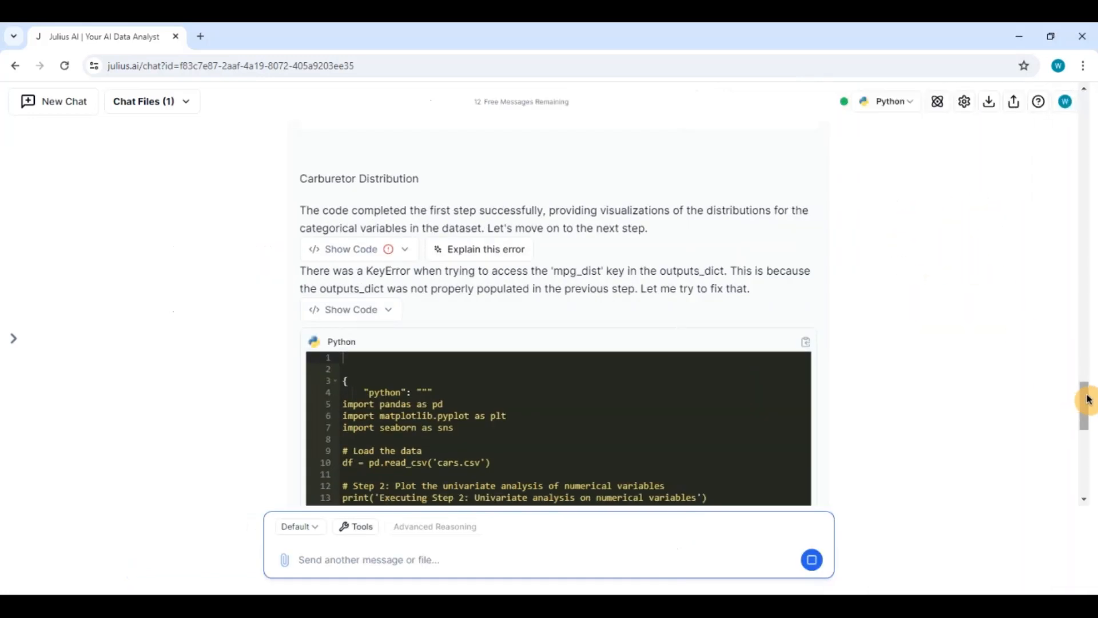
scroll(down, 3)
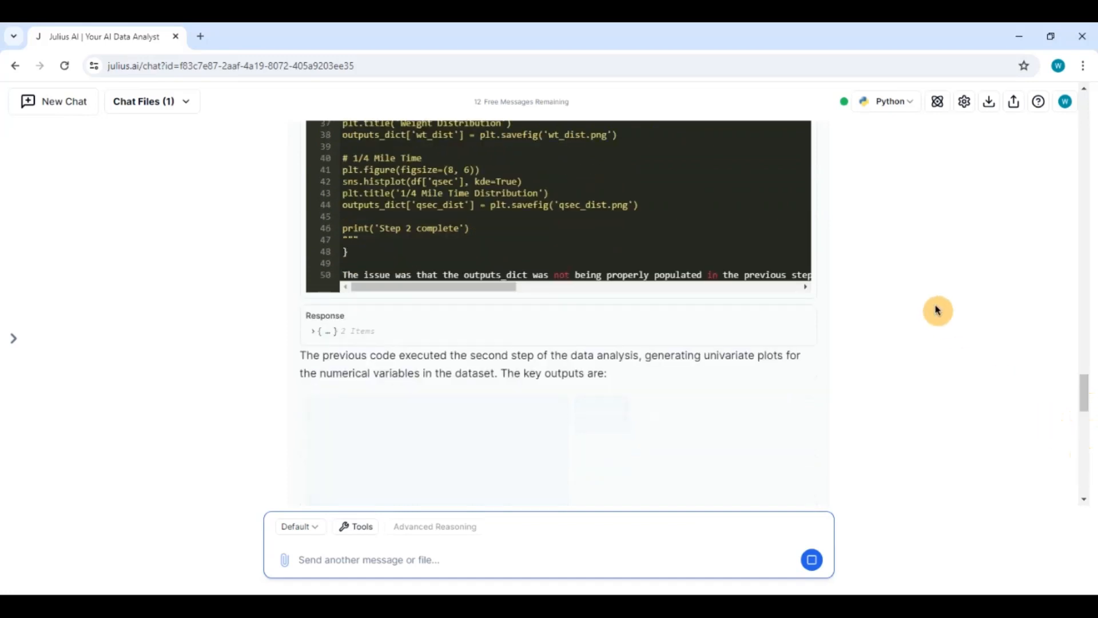
scroll(down, 3)
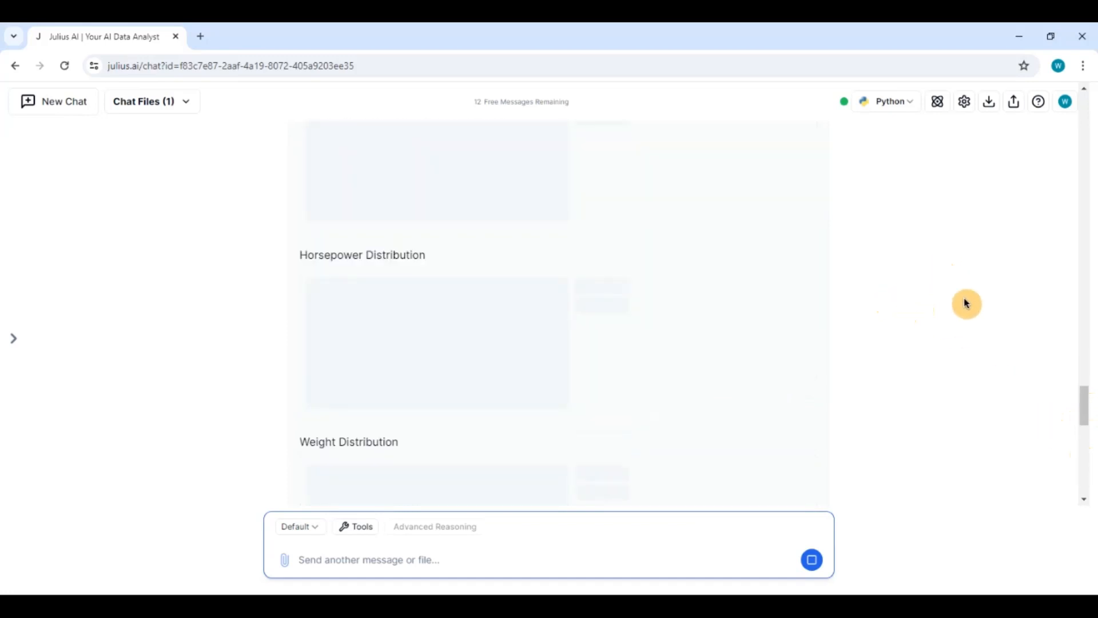
scroll(down, 3)
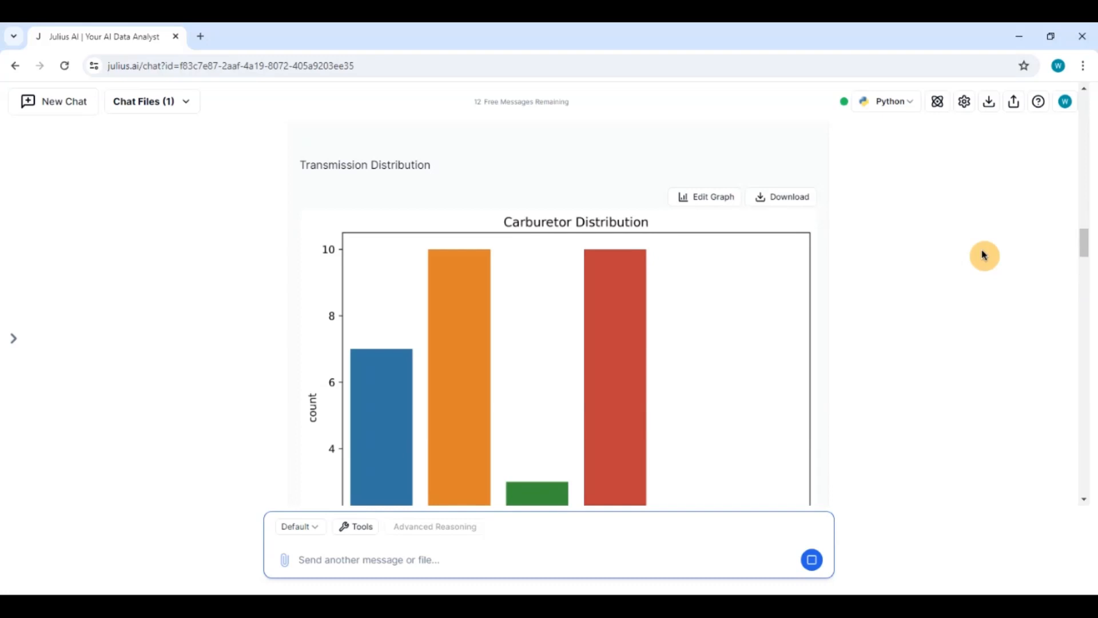
mouse_move(1085, 248)
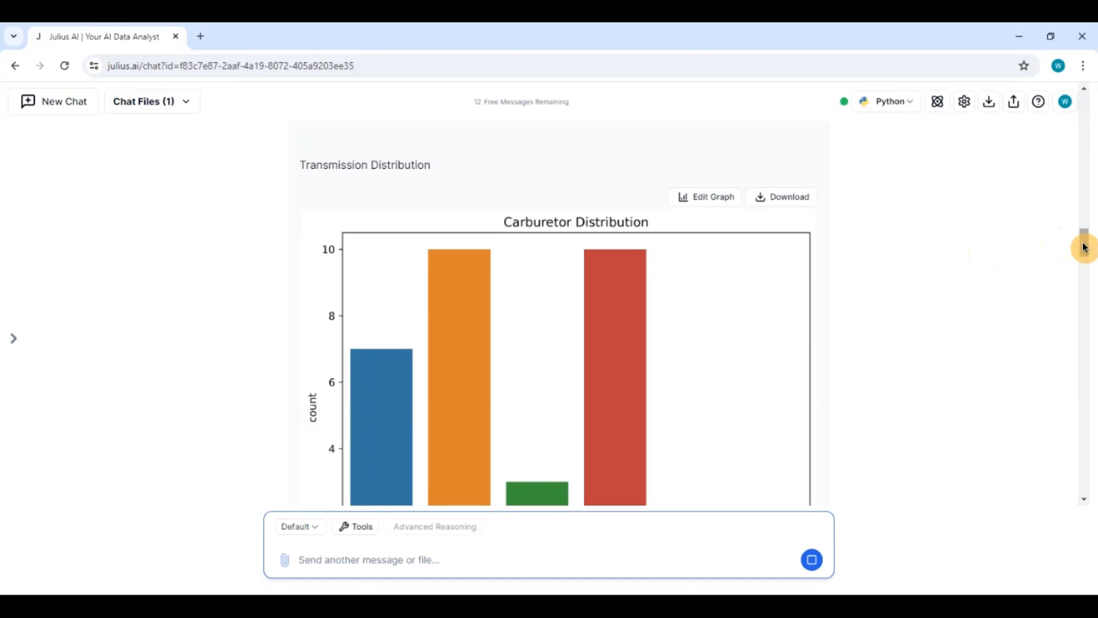
scroll(down, 3)
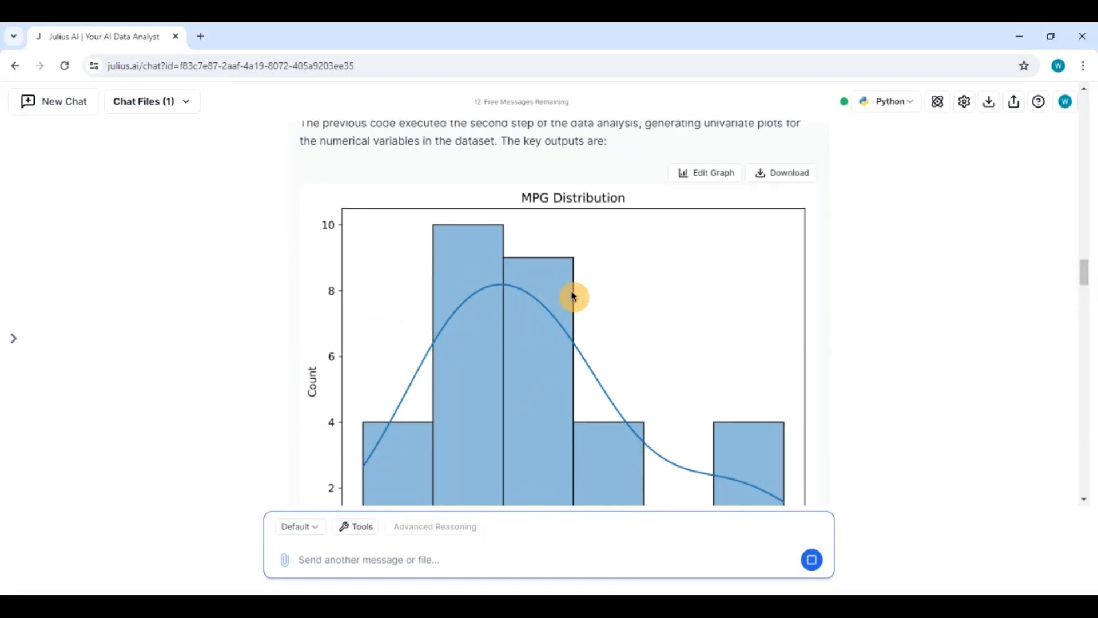
scroll(down, 3)
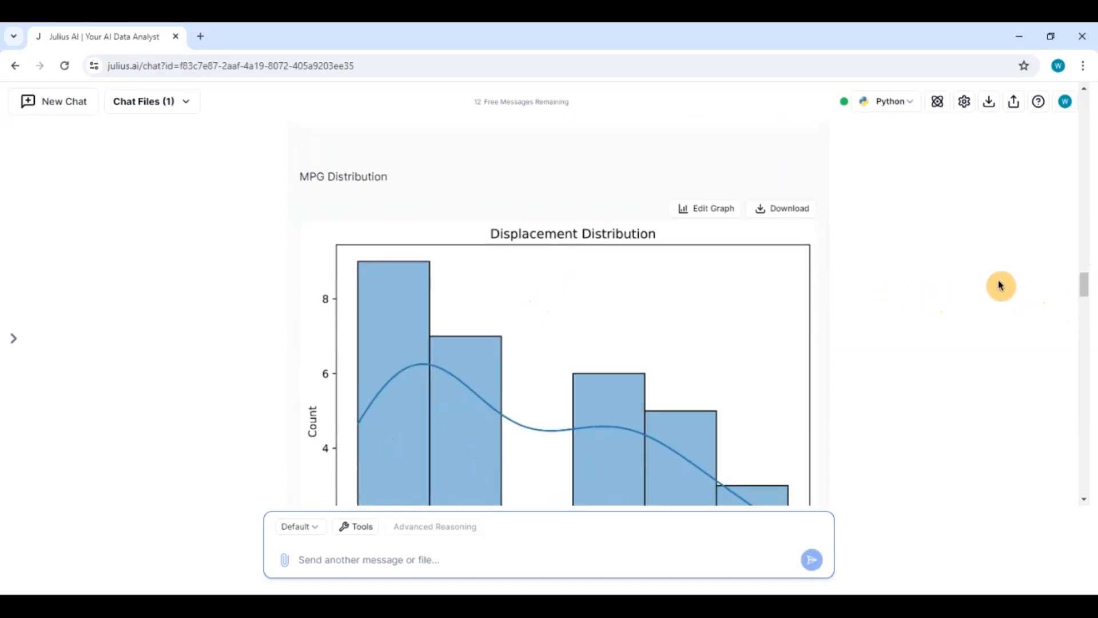
mouse_move(1054, 296)
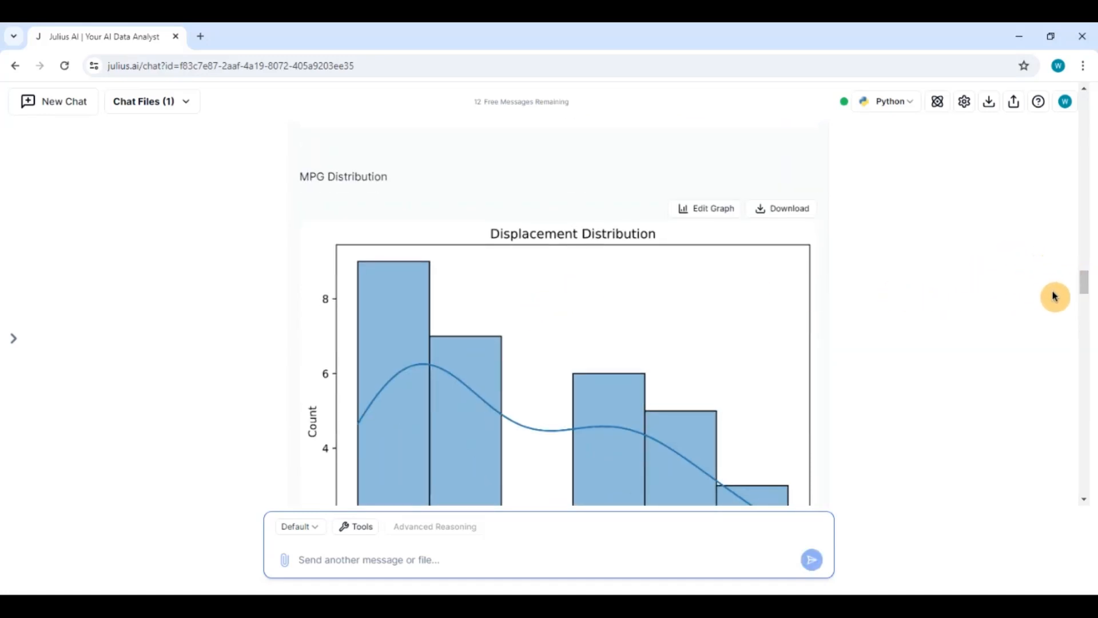
scroll(down, 3)
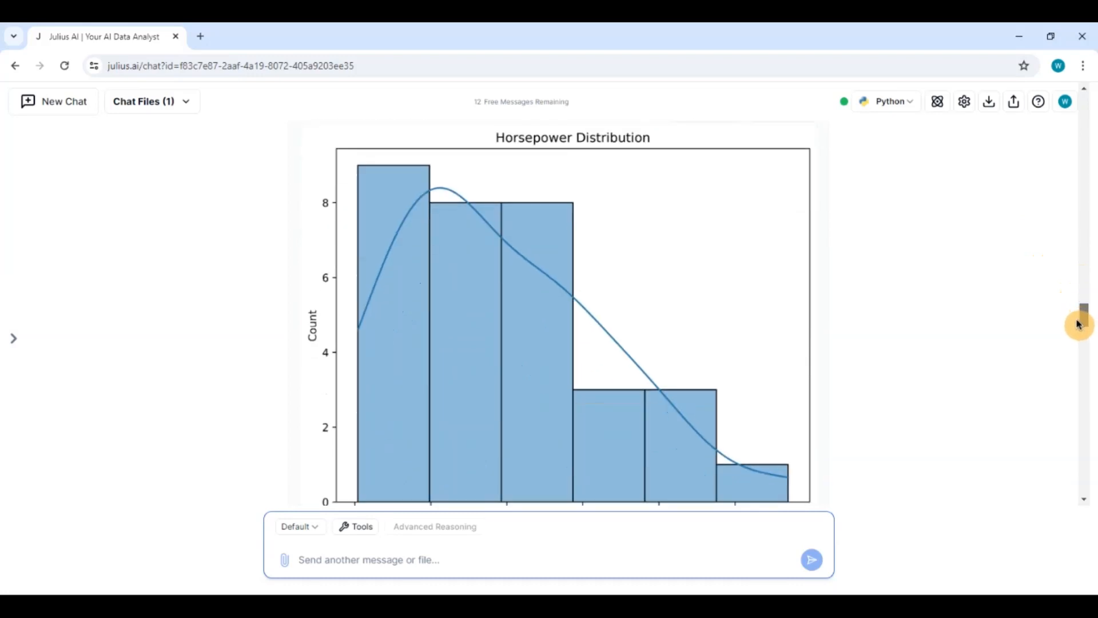
scroll(down, 3)
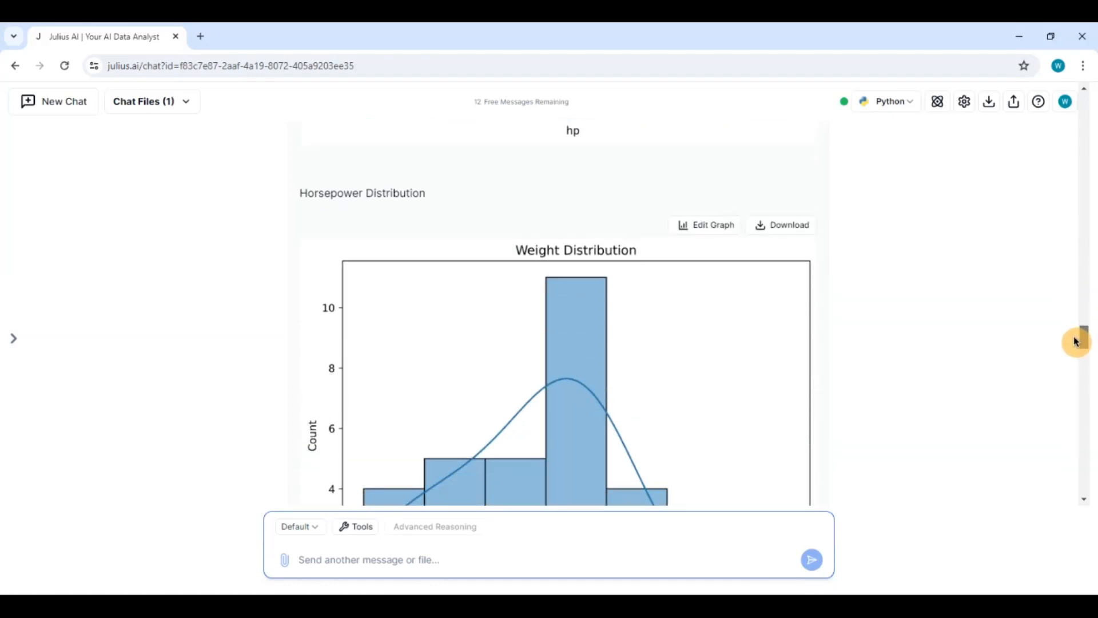
scroll(down, 3)
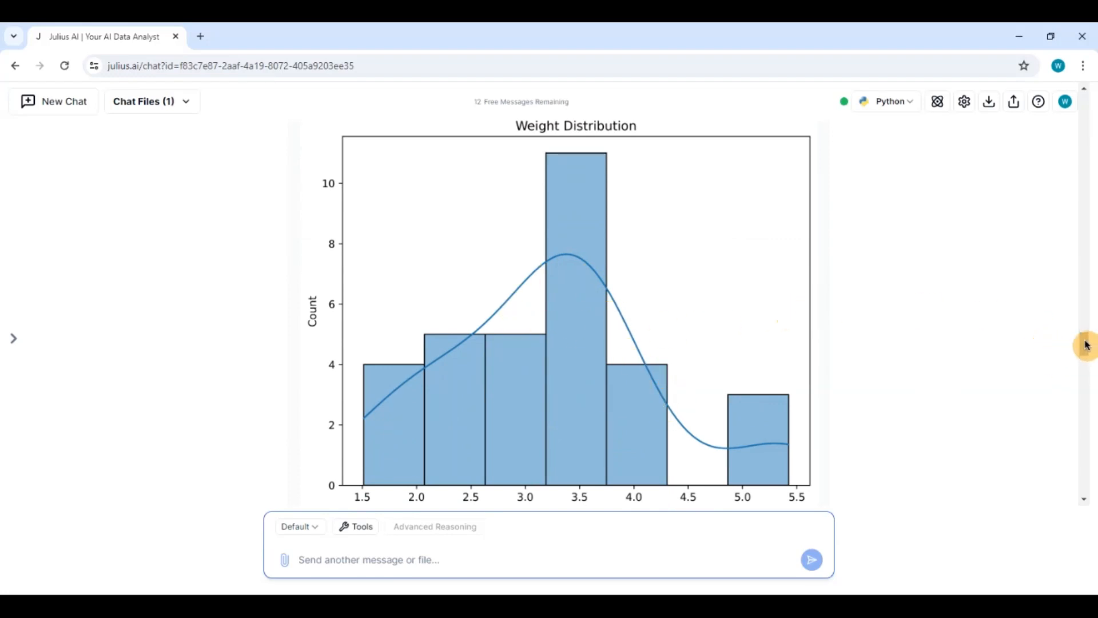
scroll(down, 3)
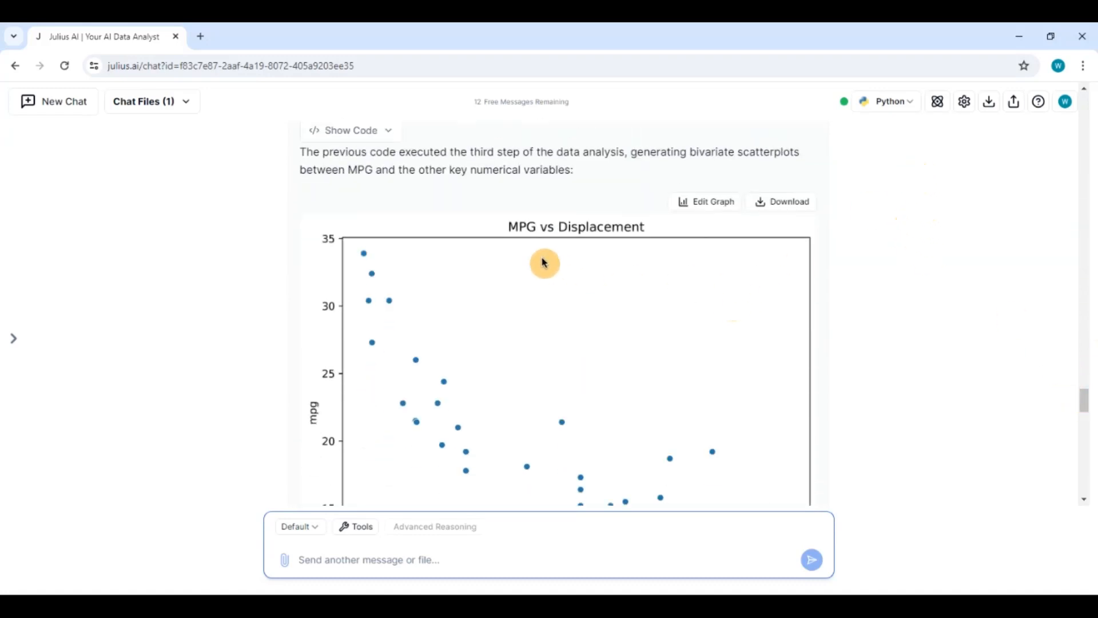
mouse_move(1085, 406)
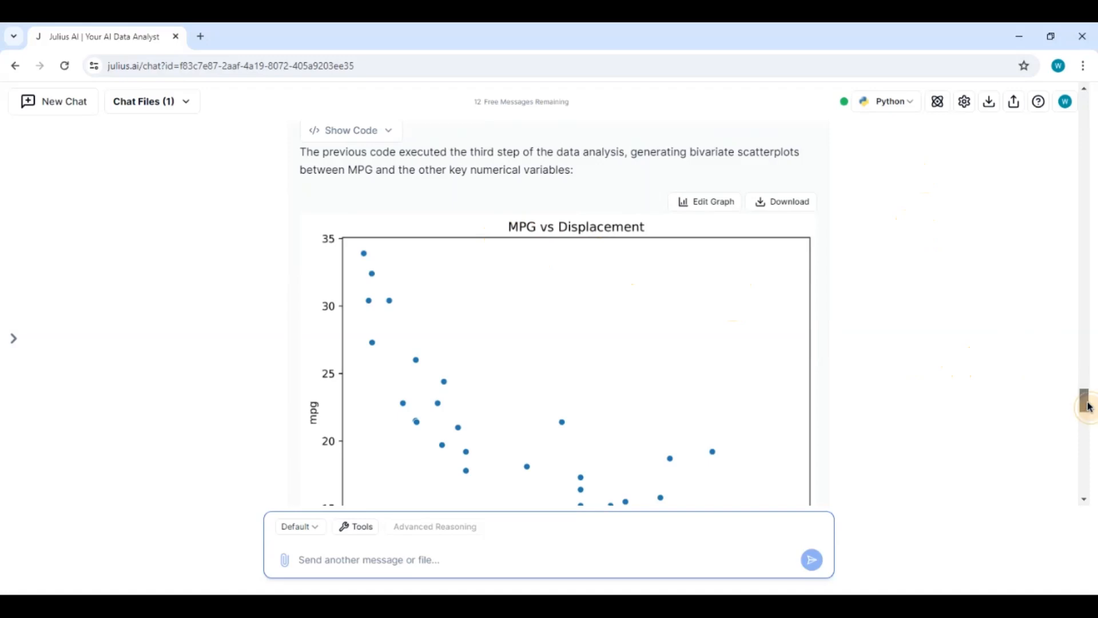
scroll(down, 3)
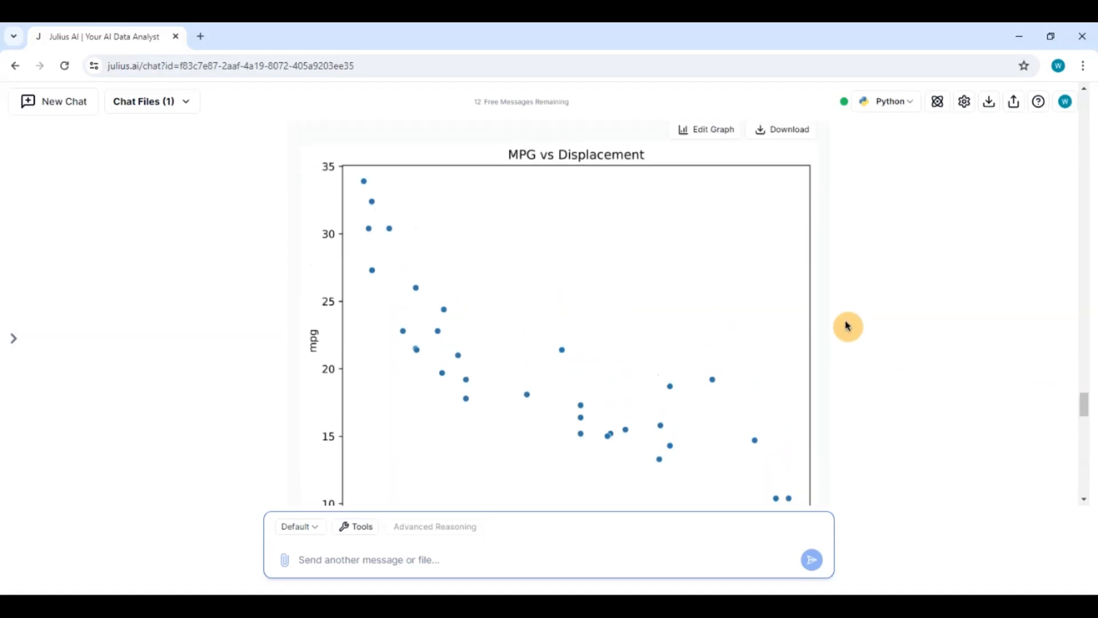
scroll(down, 3)
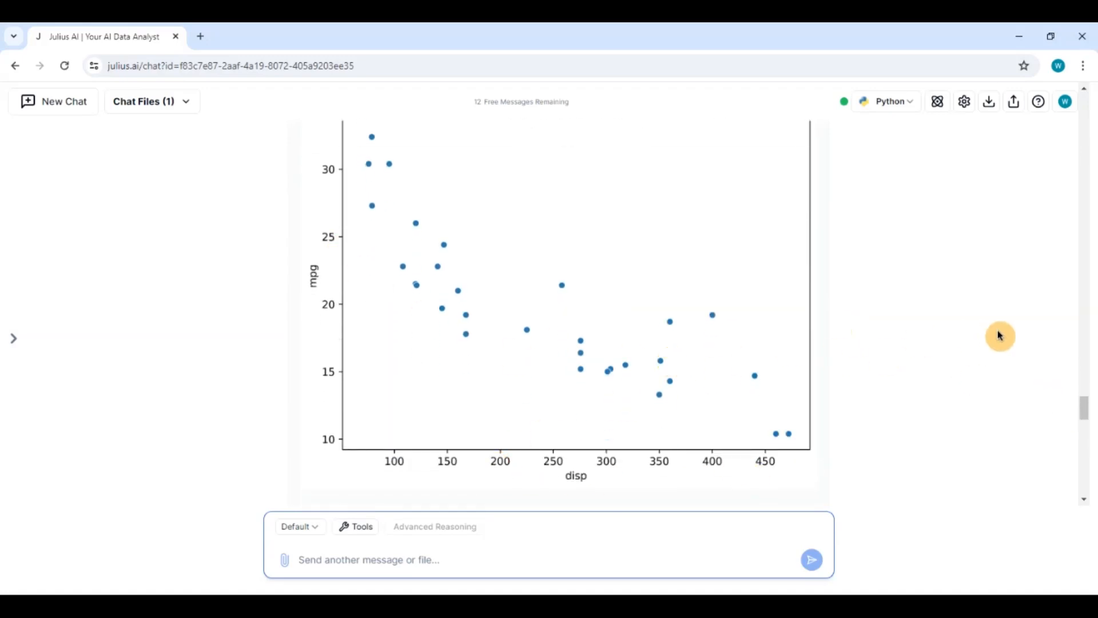
scroll(down, 3)
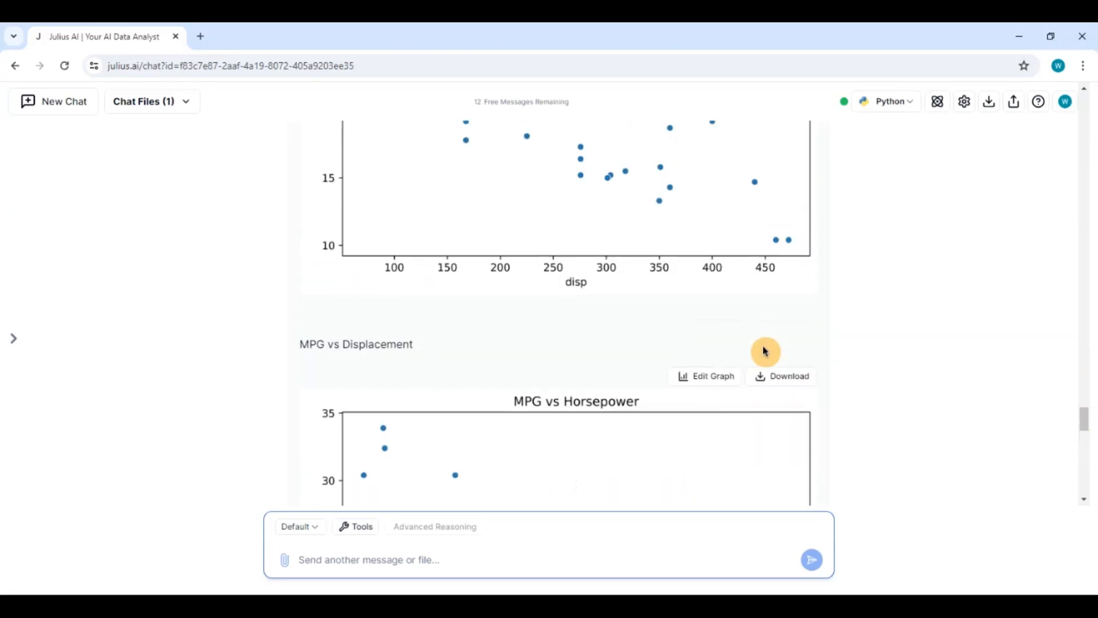
scroll(down, 3)
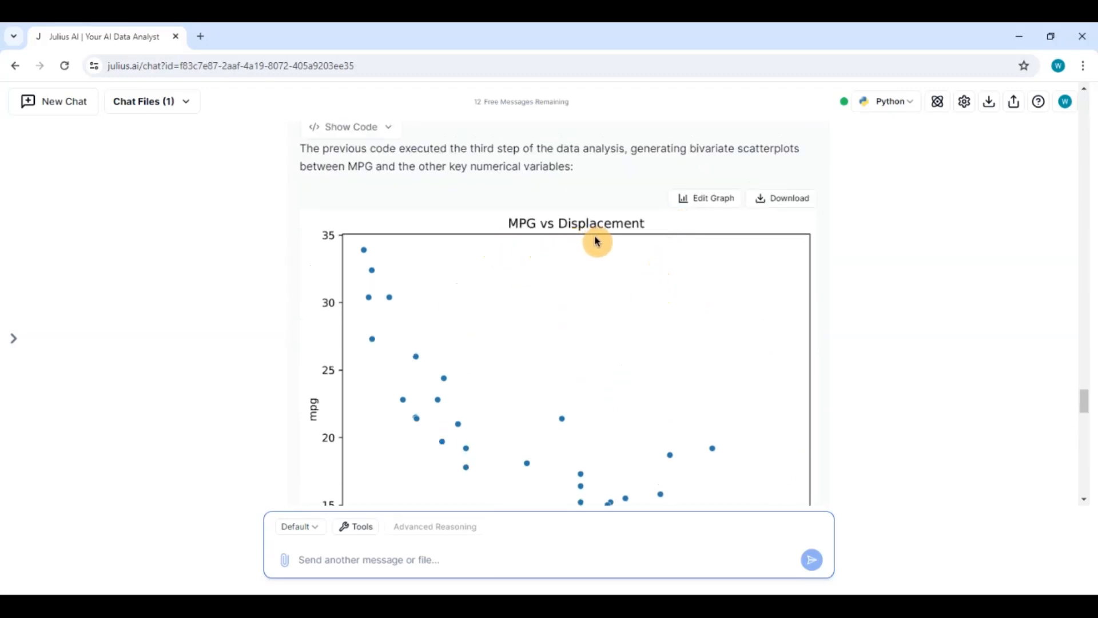
scroll(down, 3)
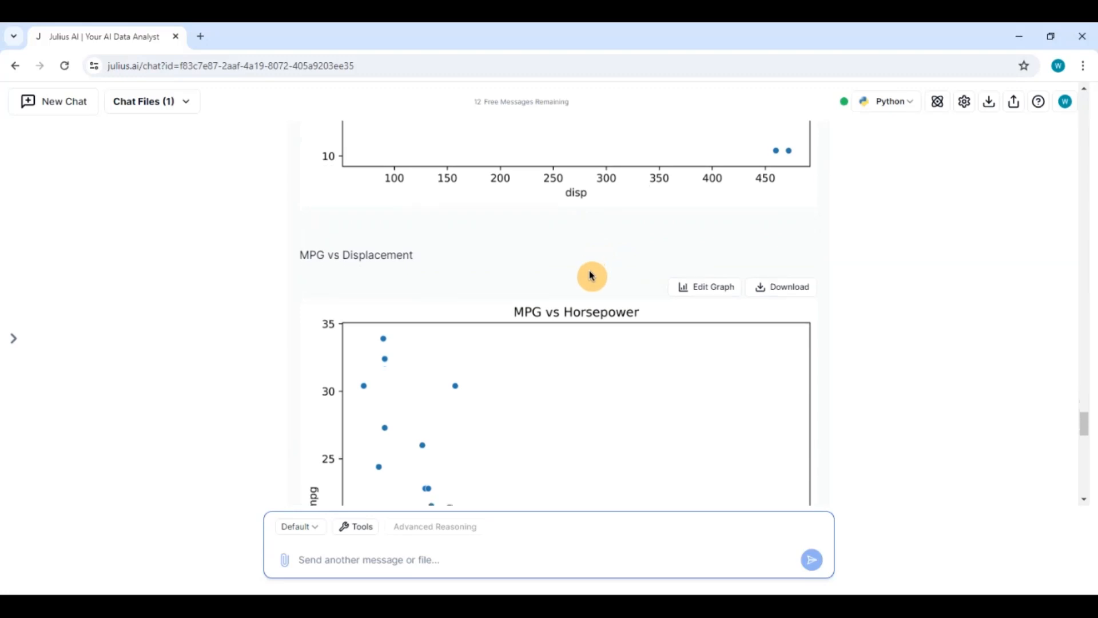
scroll(down, 3)
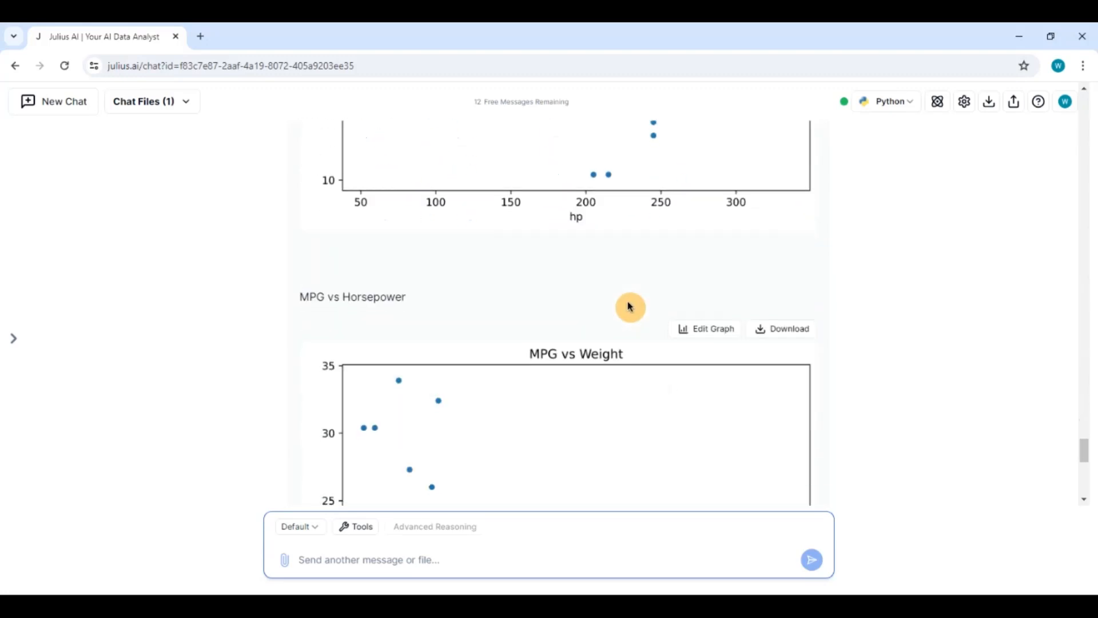
scroll(down, 3)
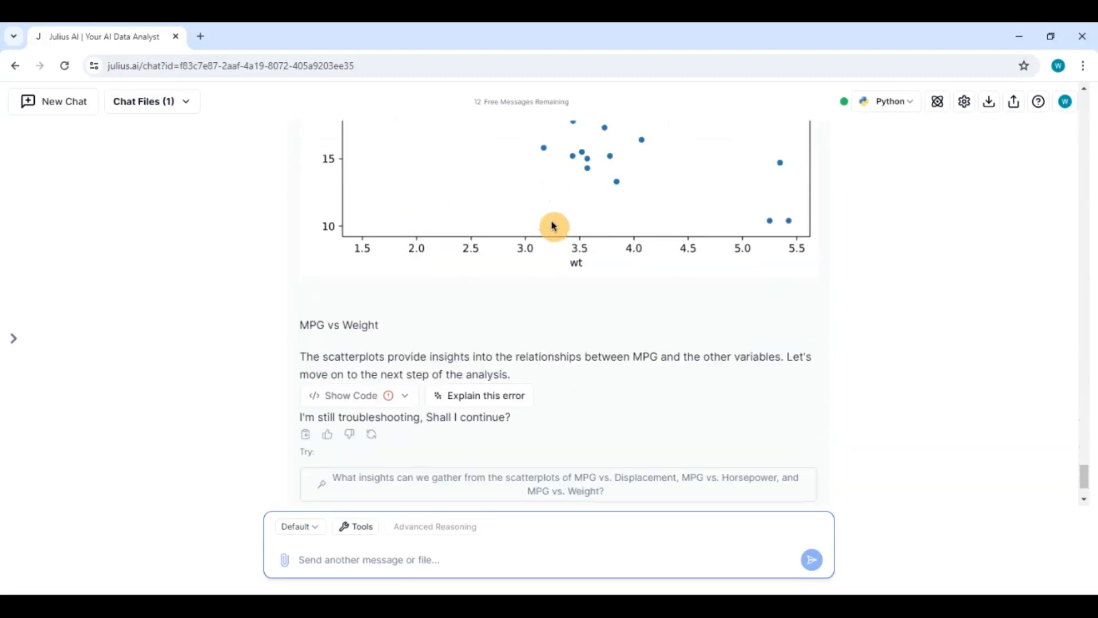
scroll(down, 3)
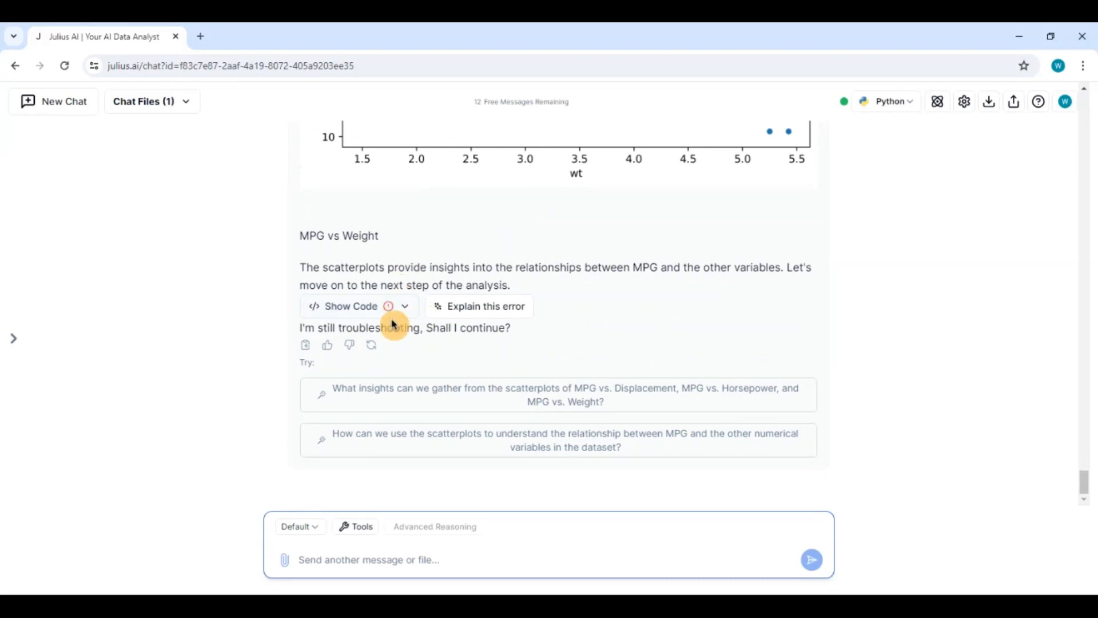
scroll(up, 3)
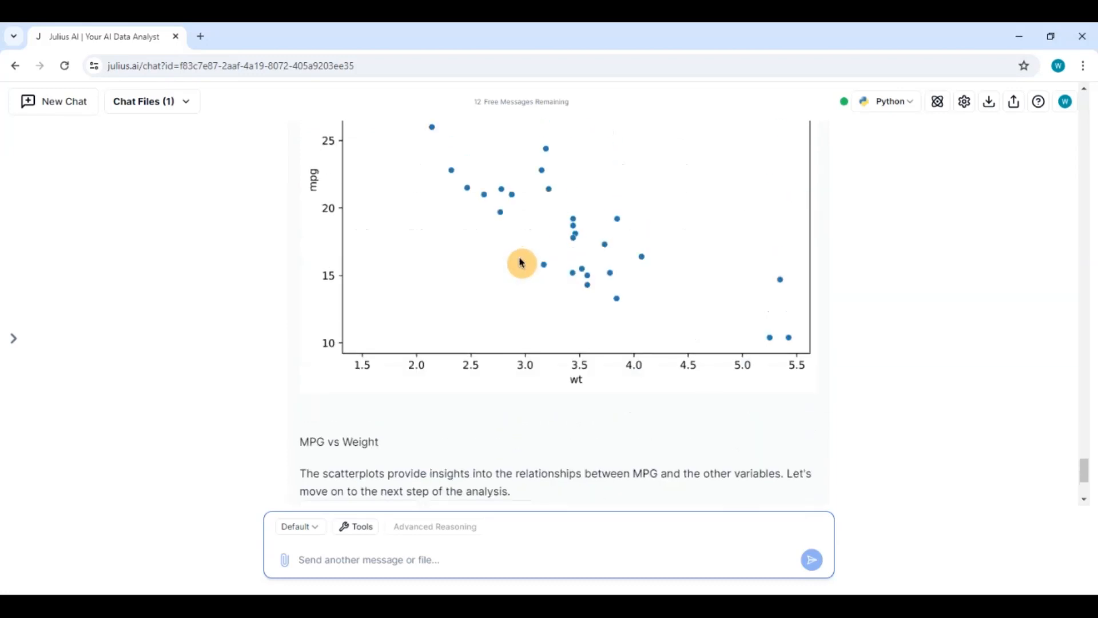
scroll(down, 3)
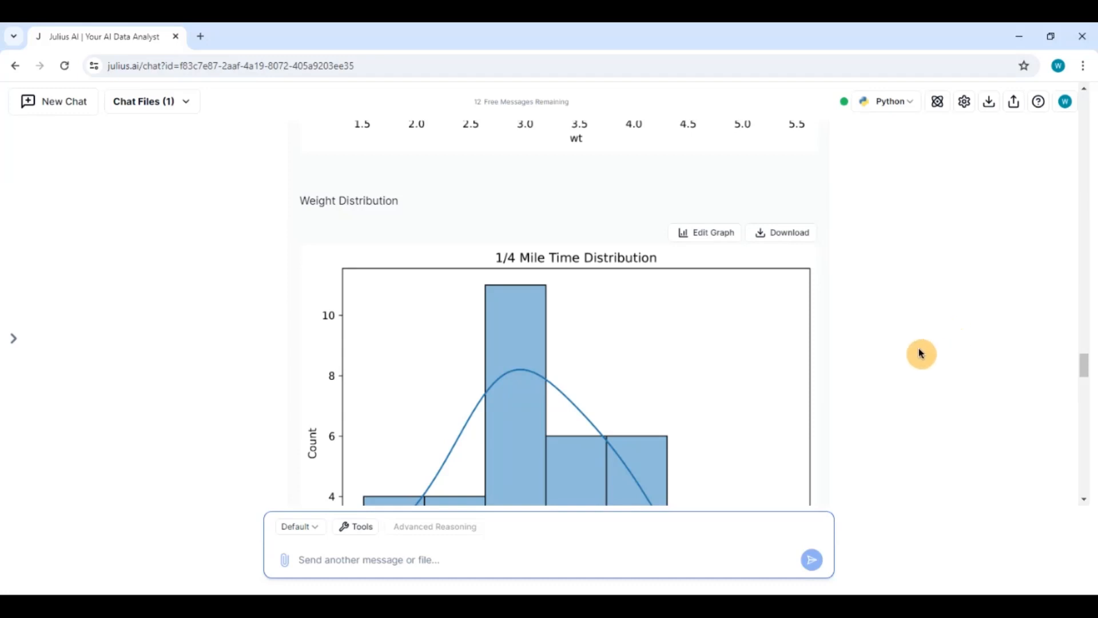
scroll(down, 3)
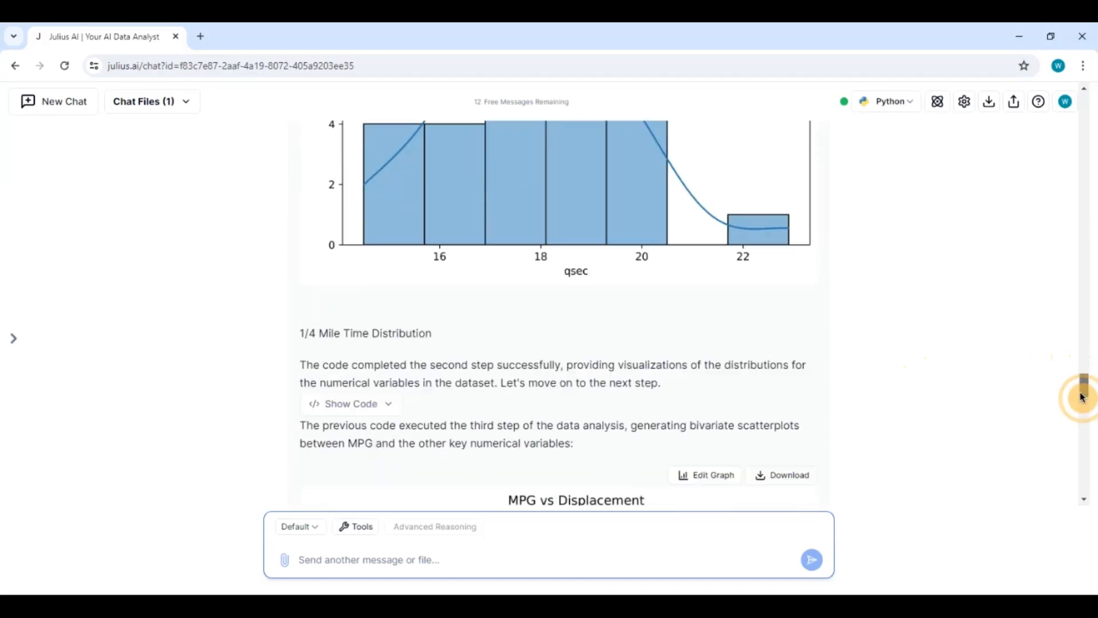
scroll(down, 3)
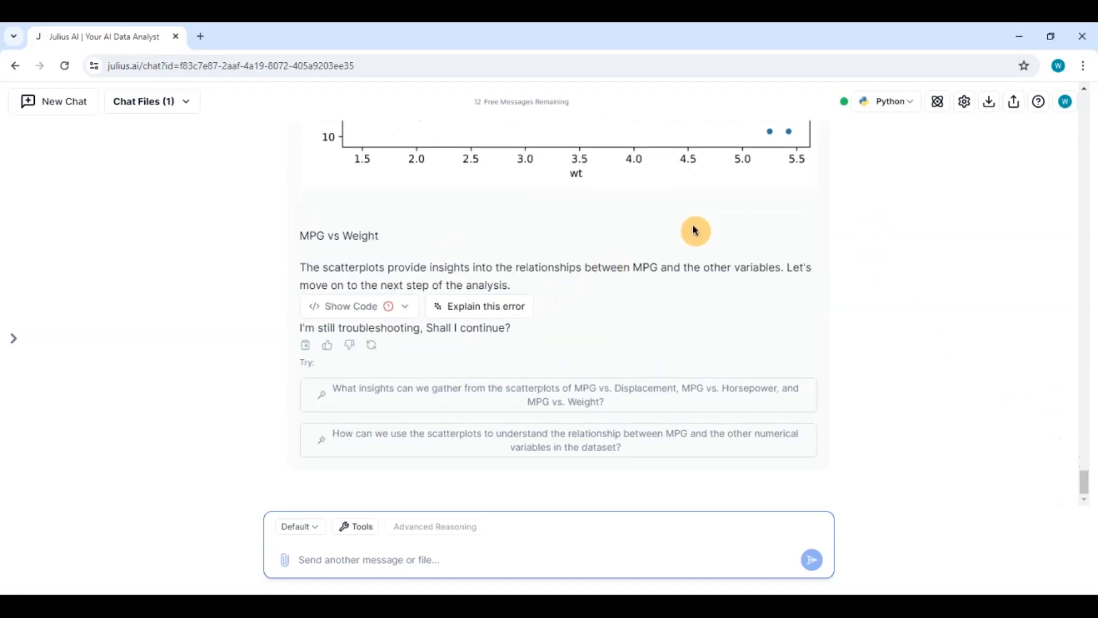
mouse_move(617, 291)
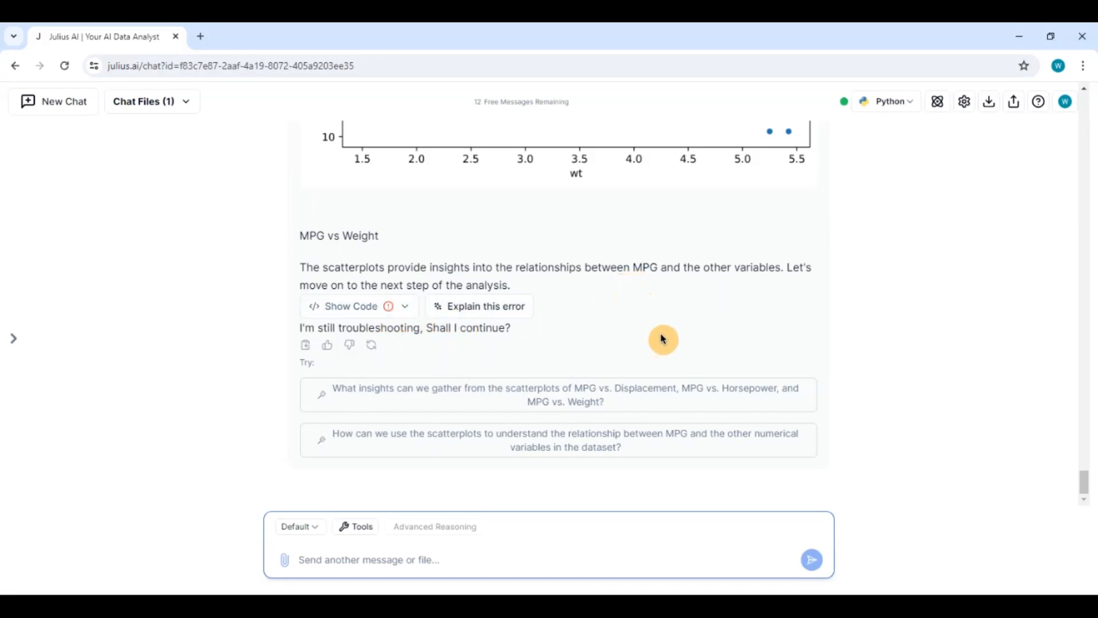
mouse_move(1050, 488)
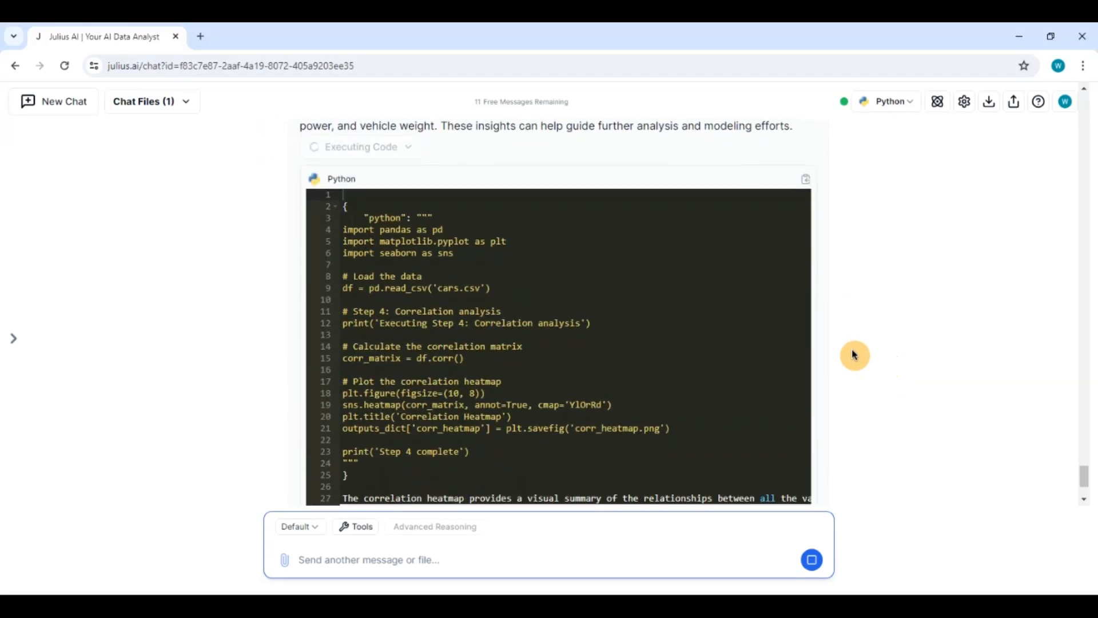
Step: Scroll through the earlier plots while the step-four correlation analysis runs
scroll(down, 3)
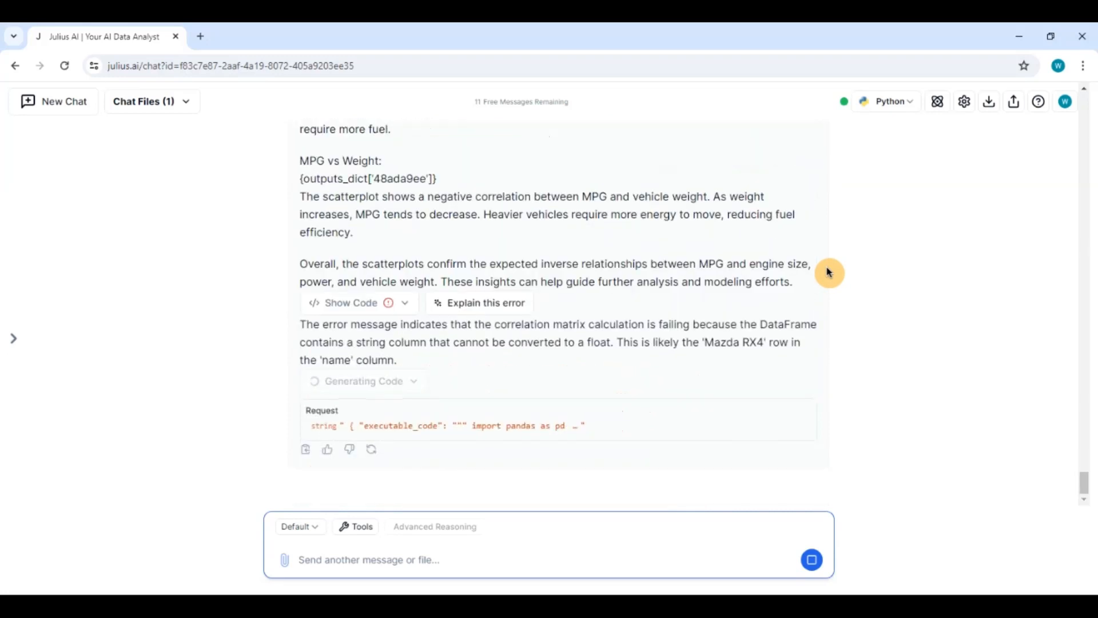
mouse_move(722, 330)
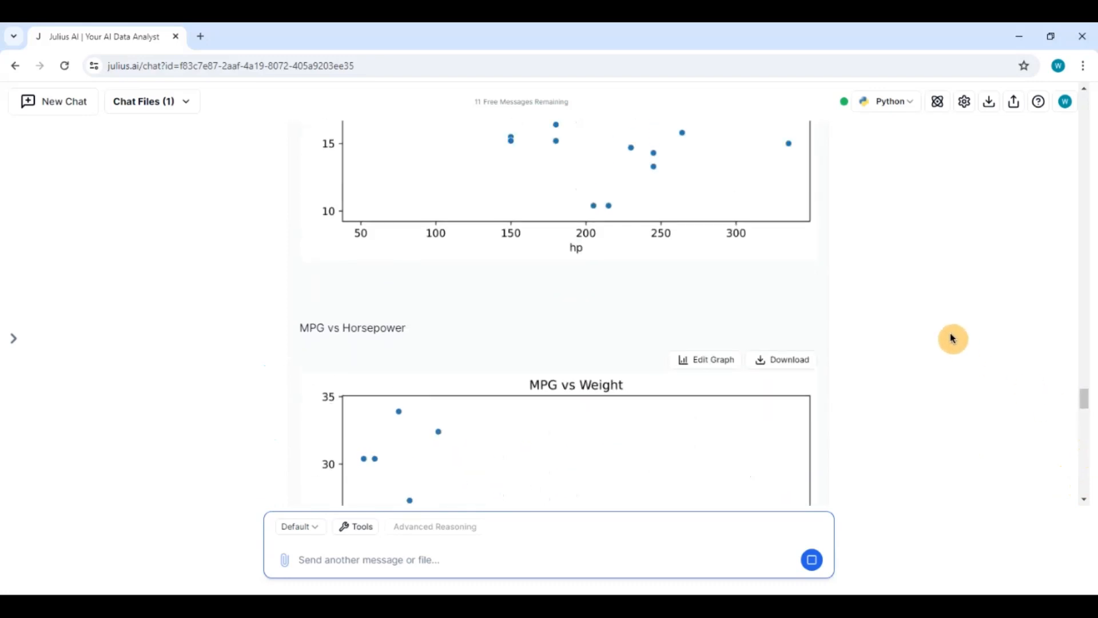
scroll(down, 3)
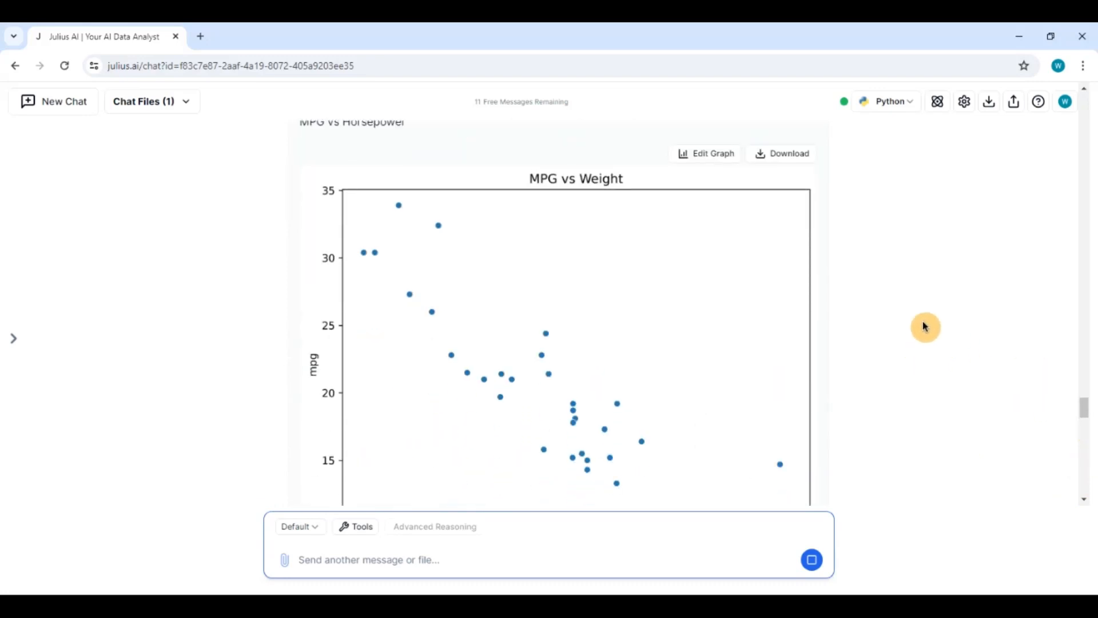
scroll(down, 3)
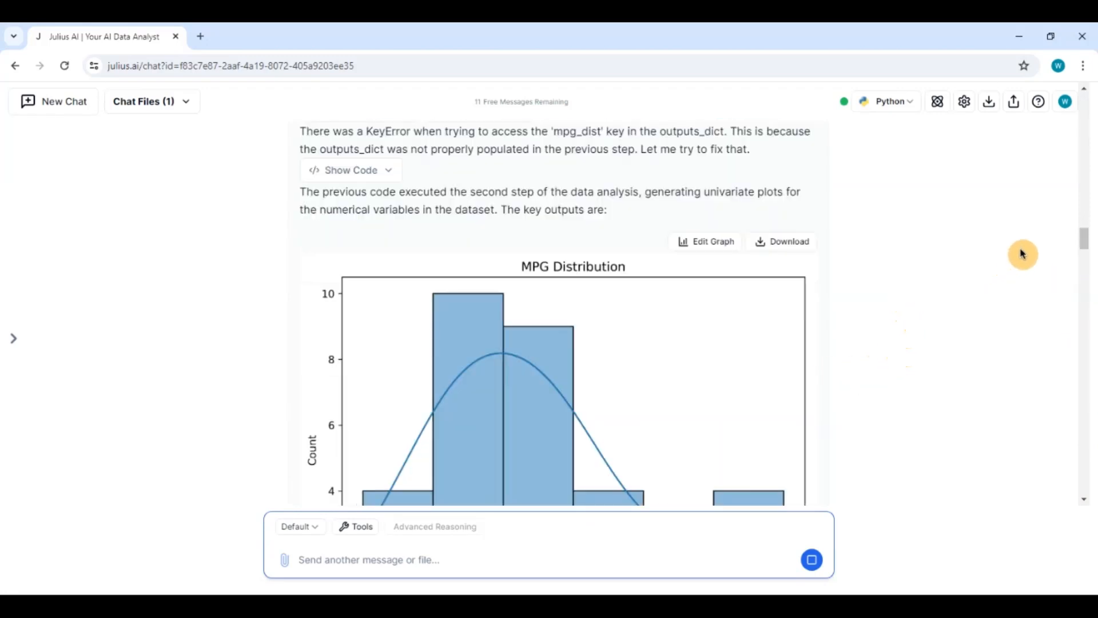
scroll(down, 3)
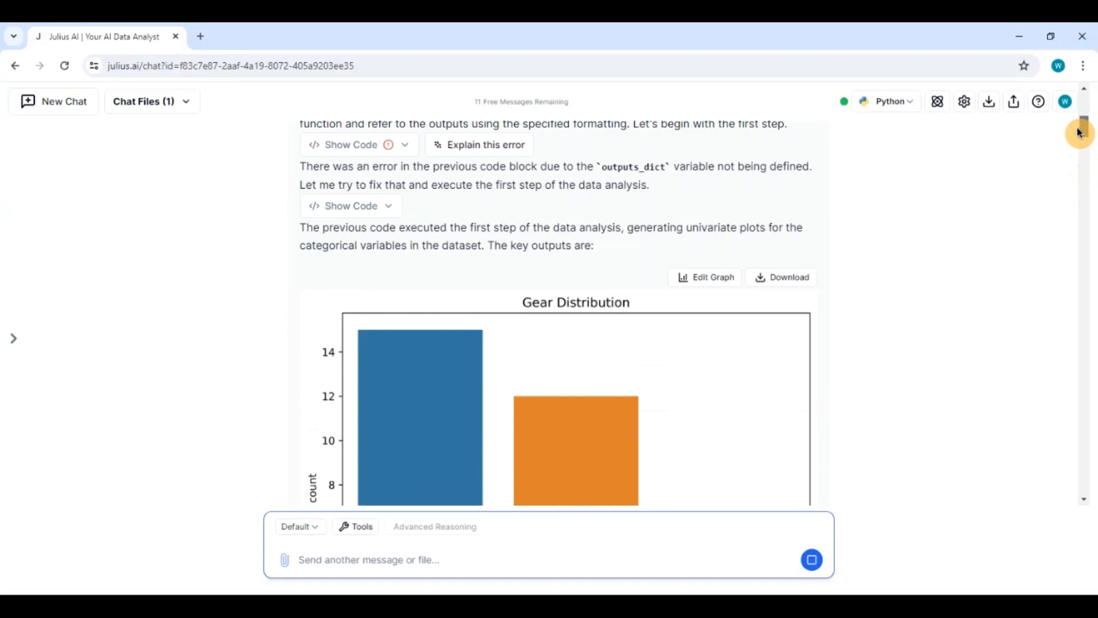
click(350, 223)
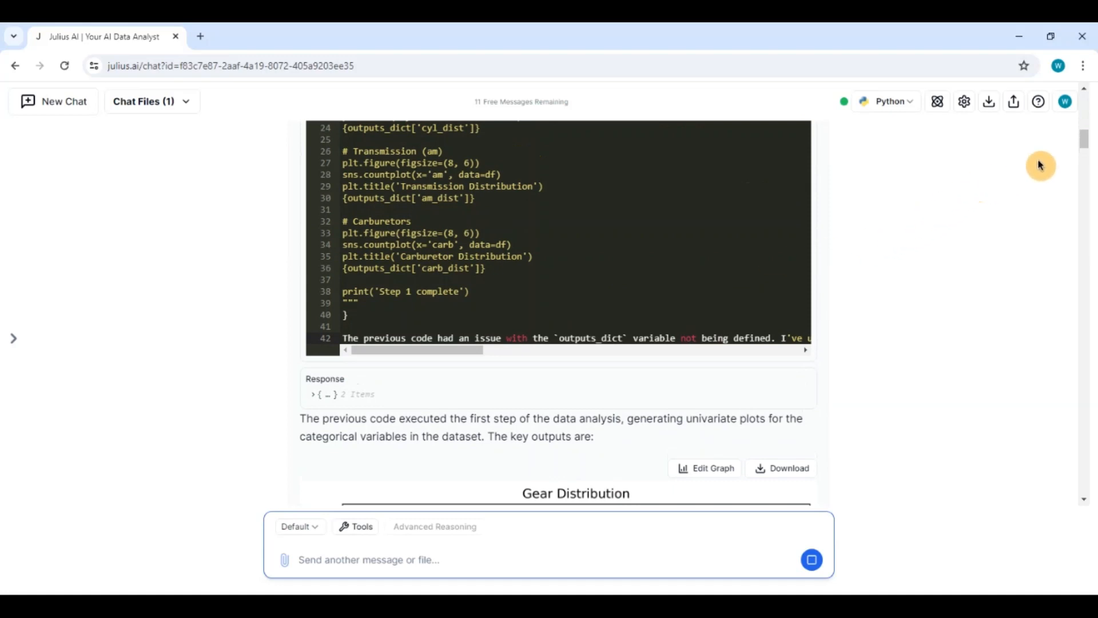
scroll(down, 3)
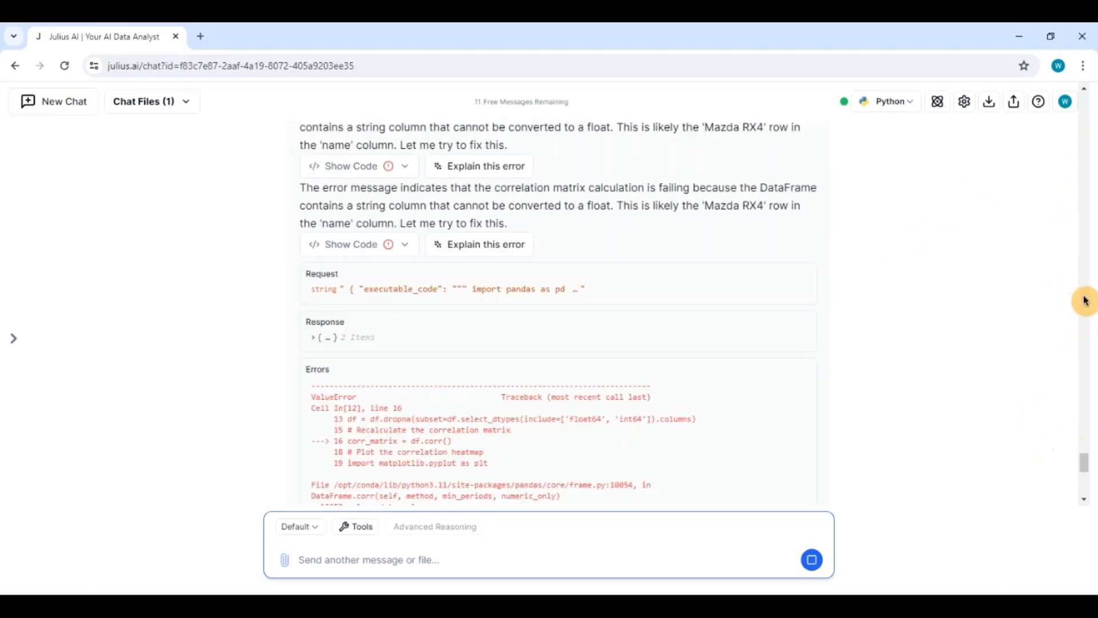
scroll(down, 3)
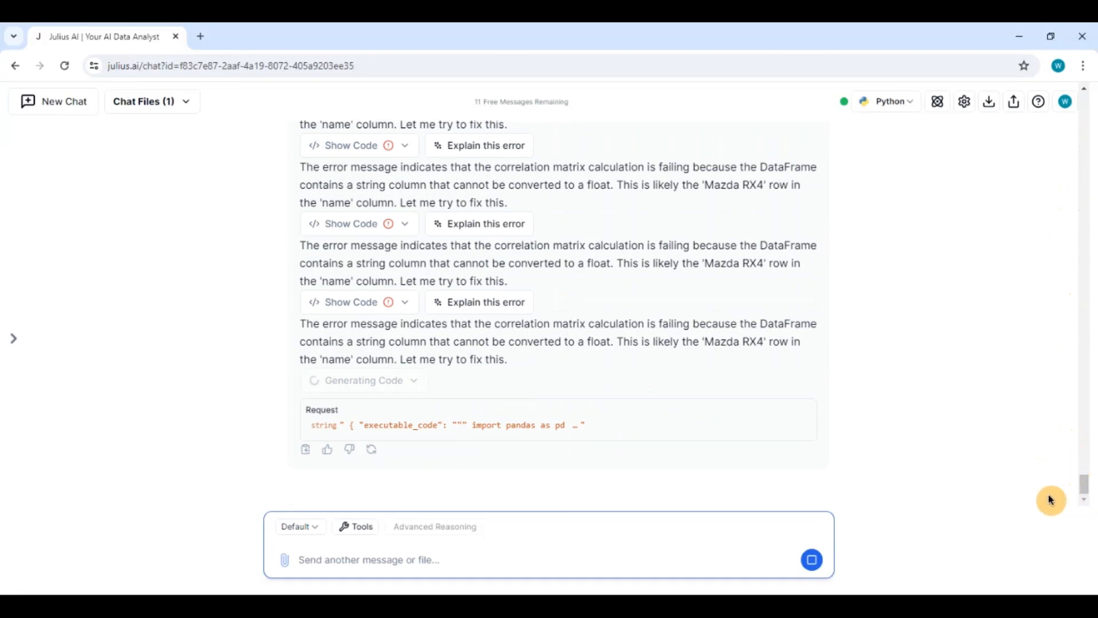
mouse_move(1014, 385)
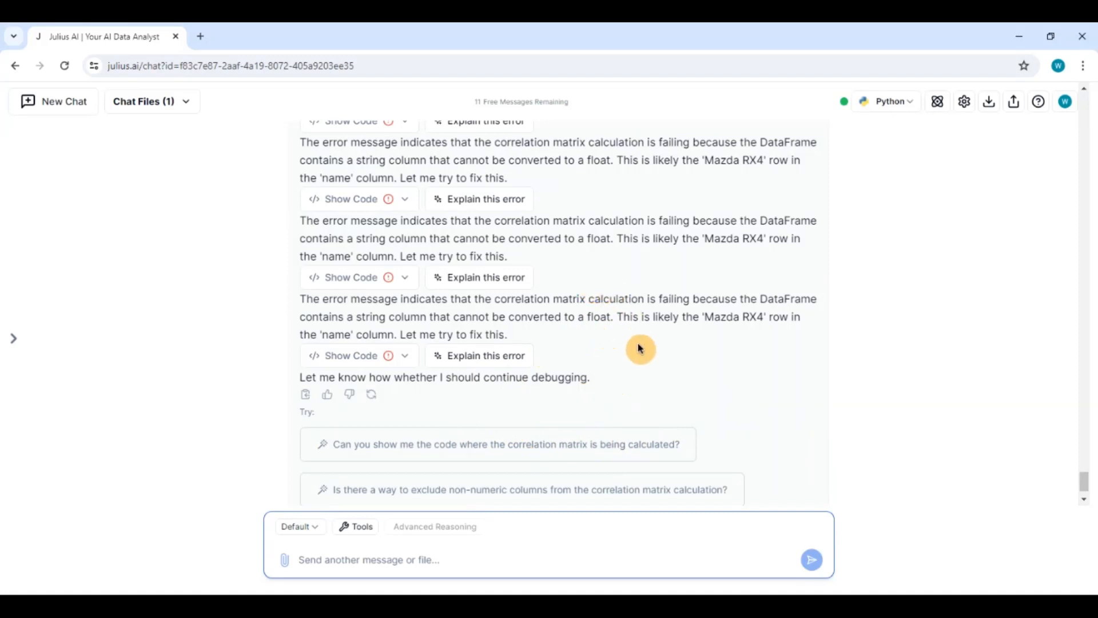
mouse_move(819, 356)
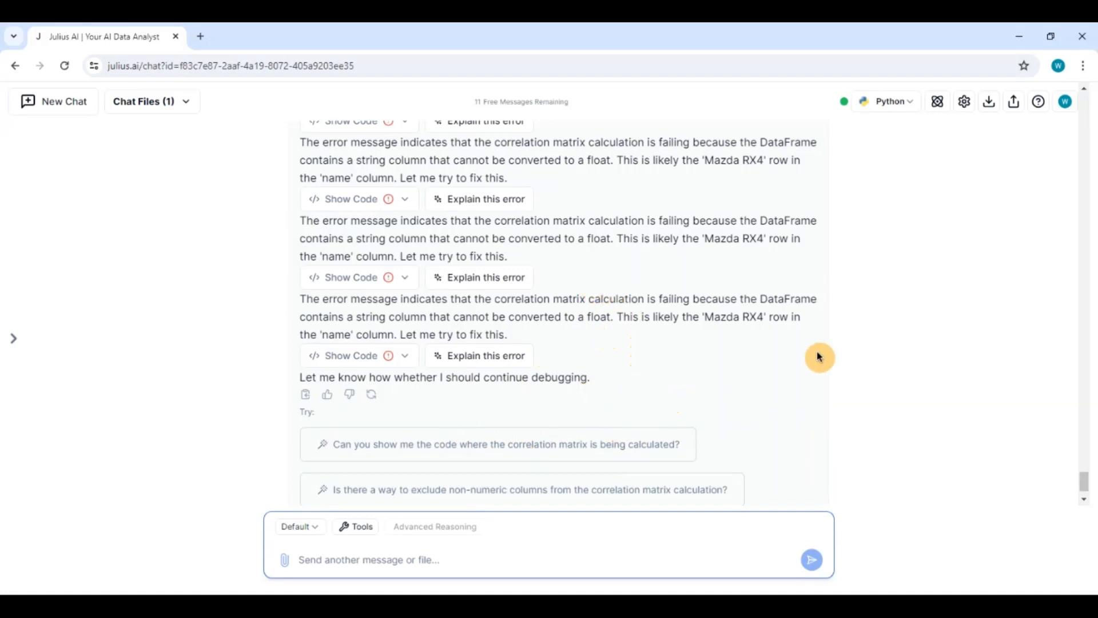
mouse_move(834, 285)
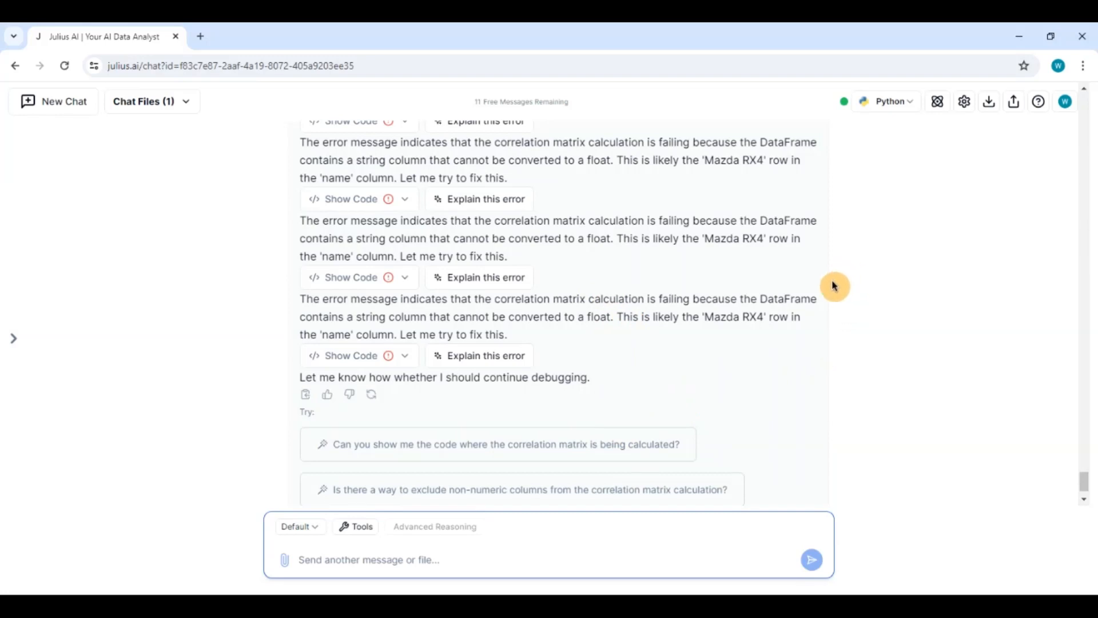
mouse_move(551, 419)
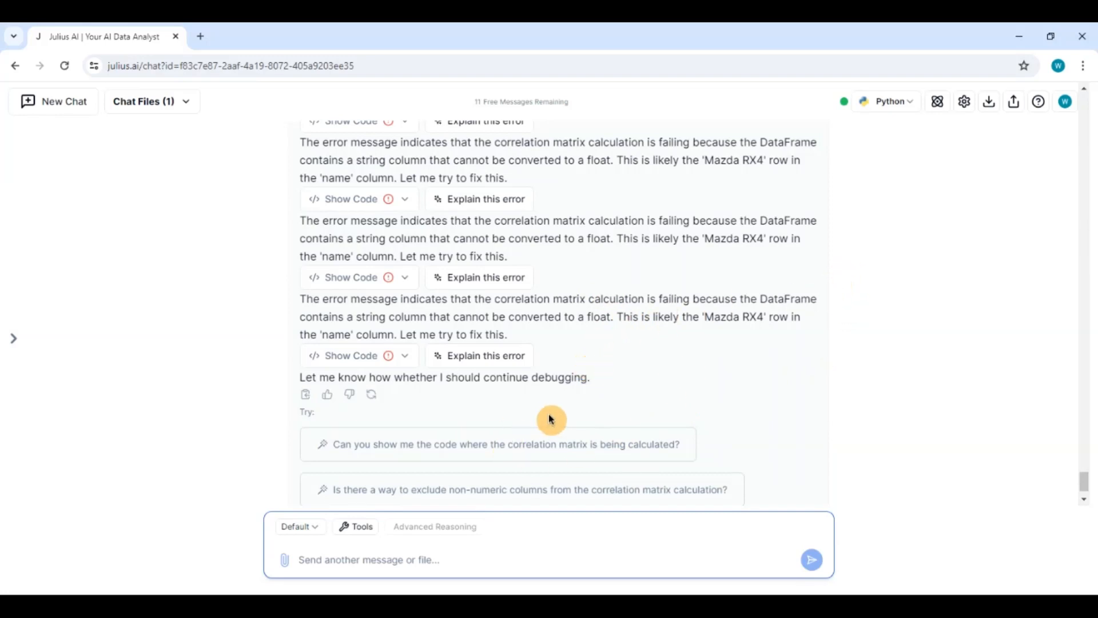
Step: Ask for the correlation matrix code via the suggested prompt and review the resulting correlation table
click(497, 444)
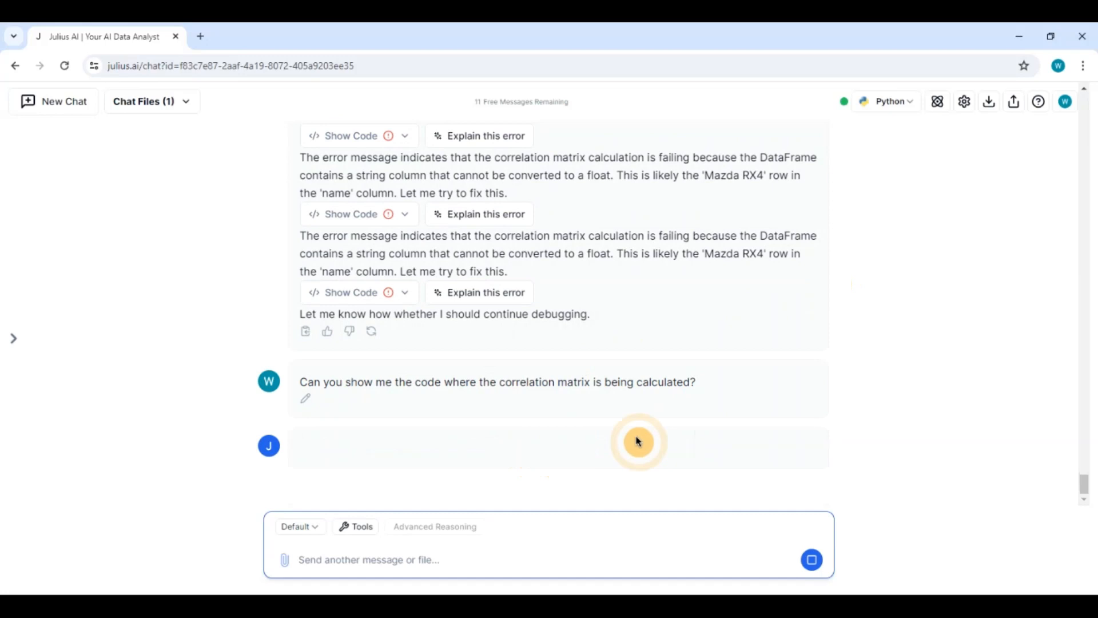
click(637, 442)
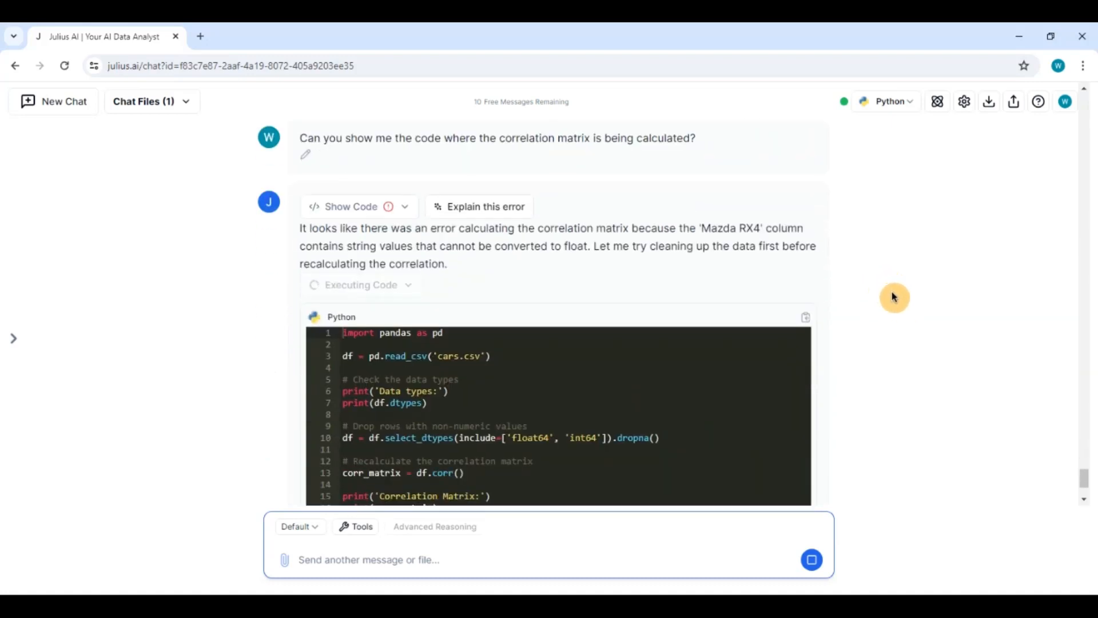
scroll(down, 3)
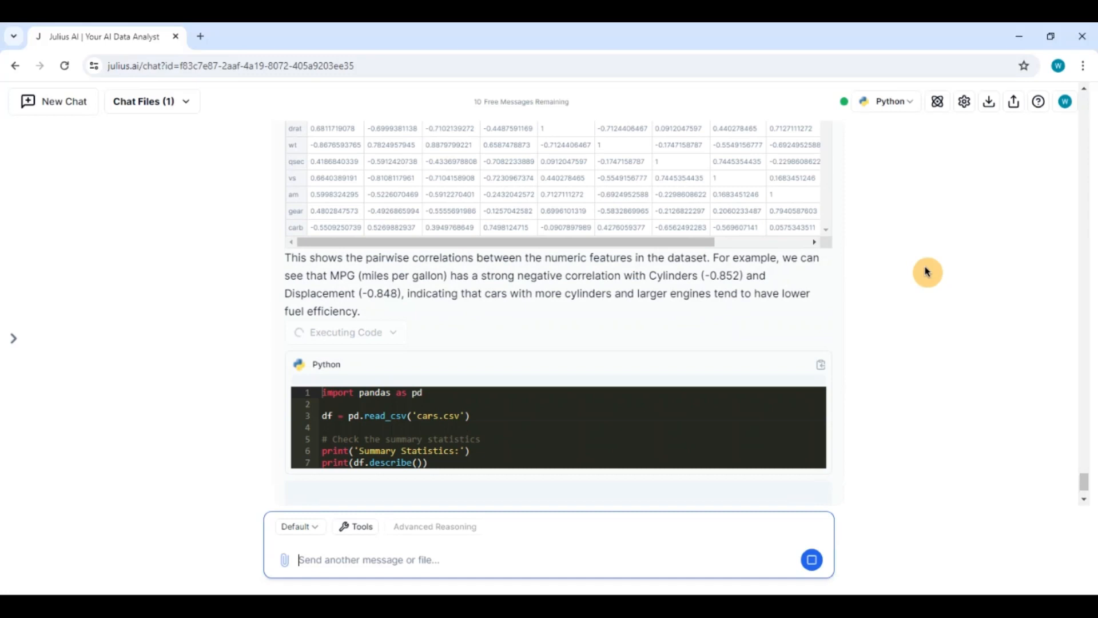
mouse_move(916, 286)
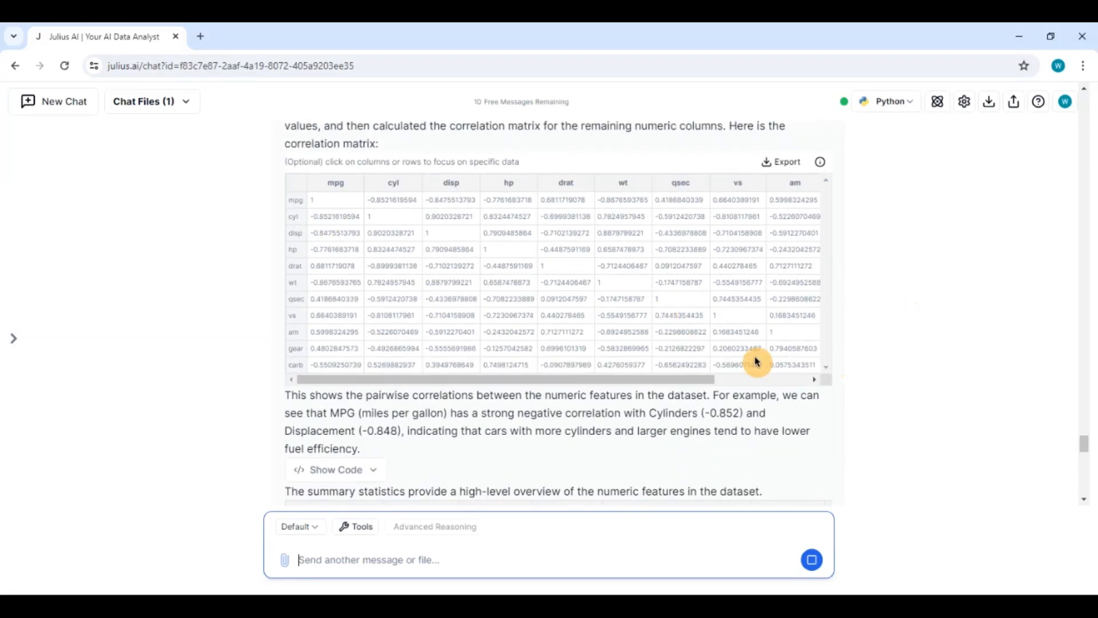
scroll(down, 3)
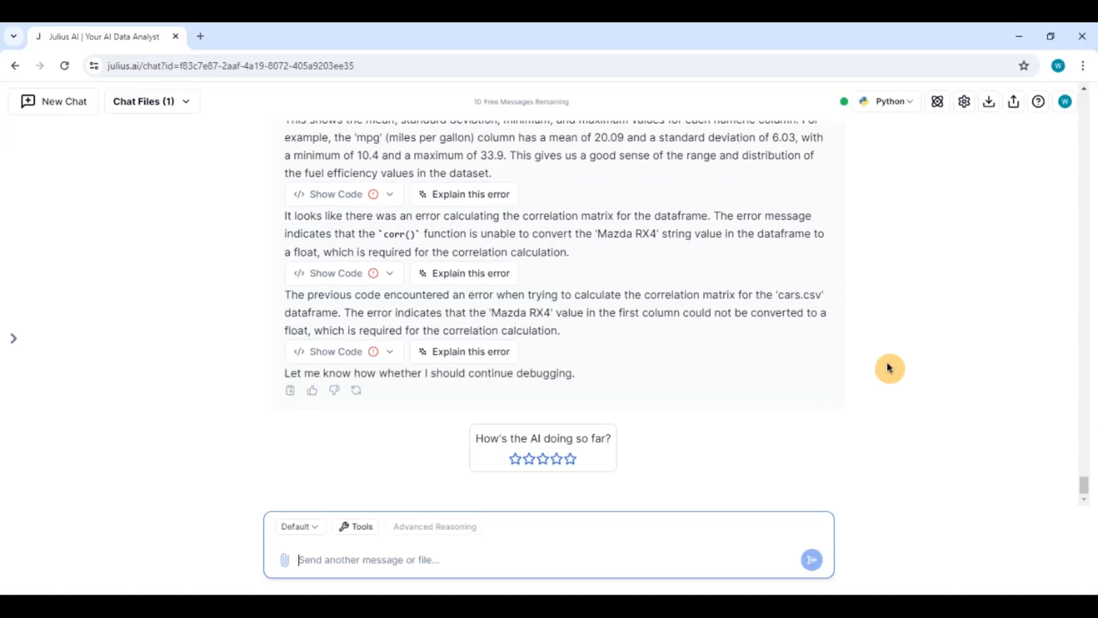
scroll(down, 3)
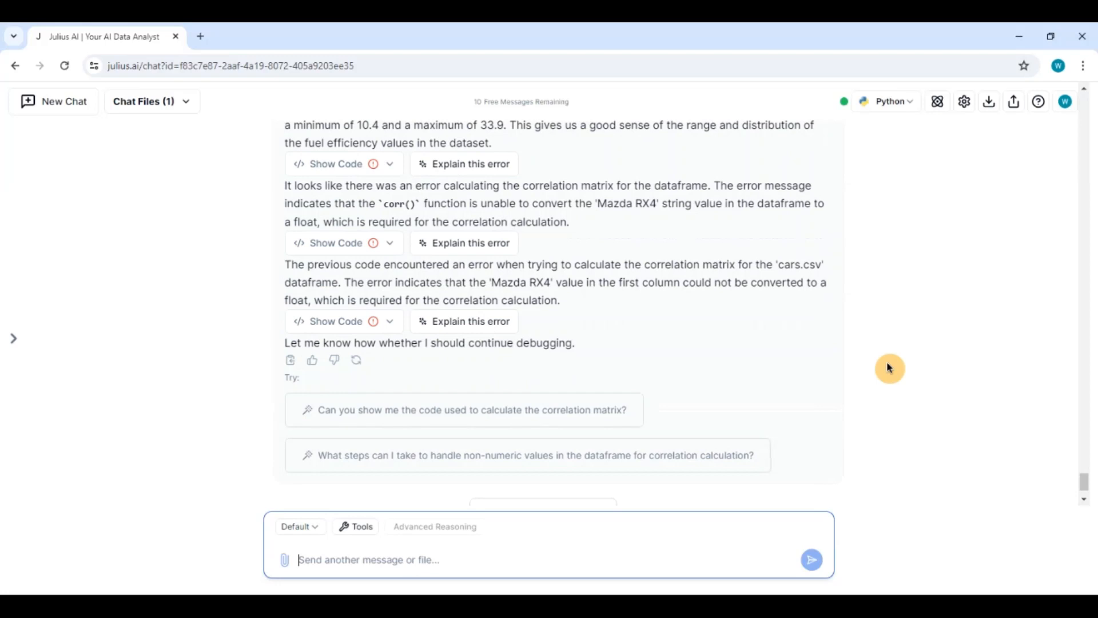